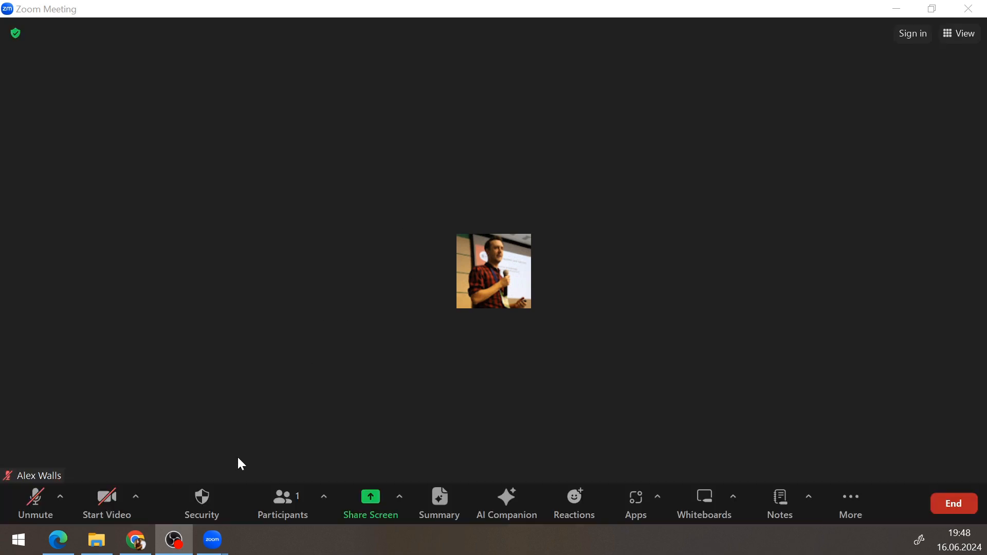
mouse_move(703, 504)
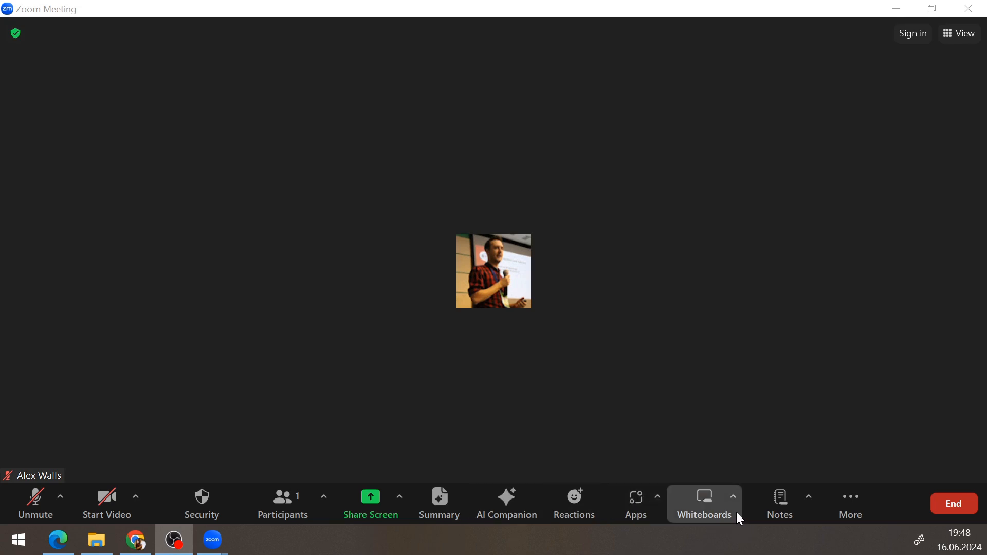
mouse_move(516, 344)
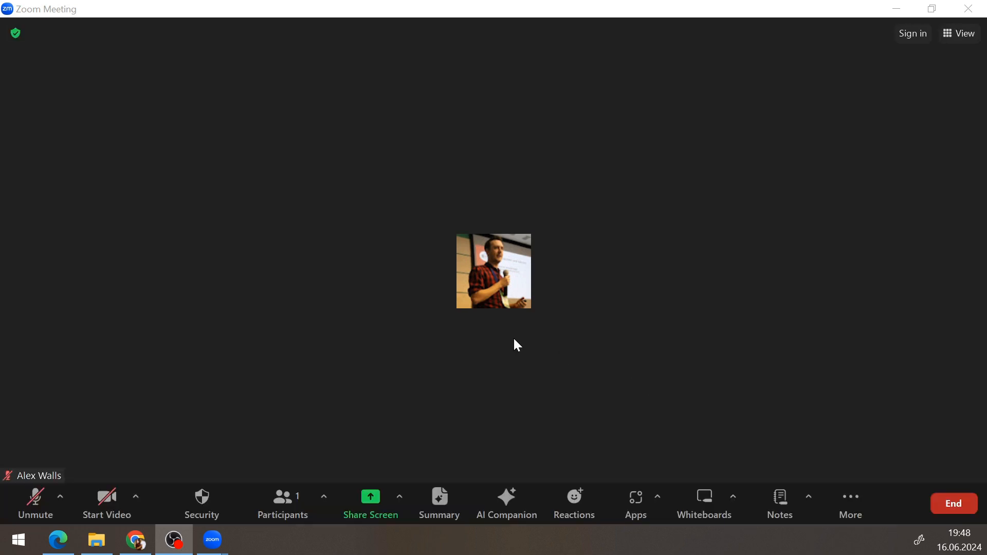
mouse_move(403, 370)
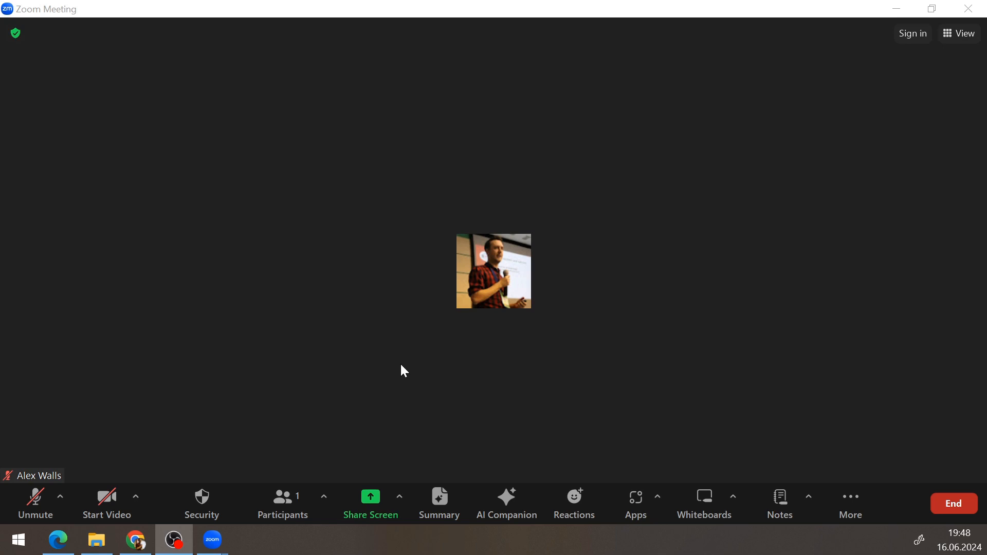
mouse_move(370, 504)
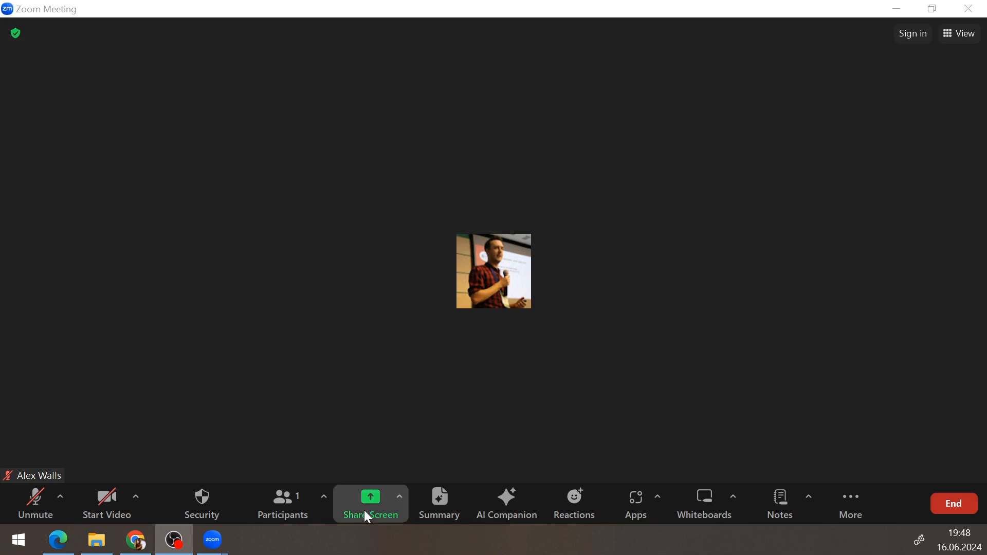
Step: Share a blank Whiteboard from the Share Screen options
click(371, 504)
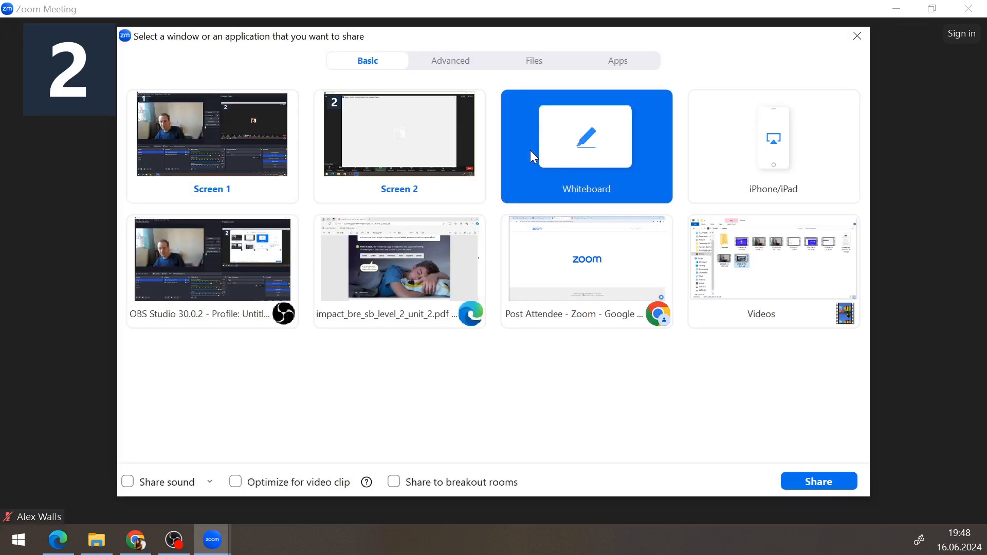
click(399, 134)
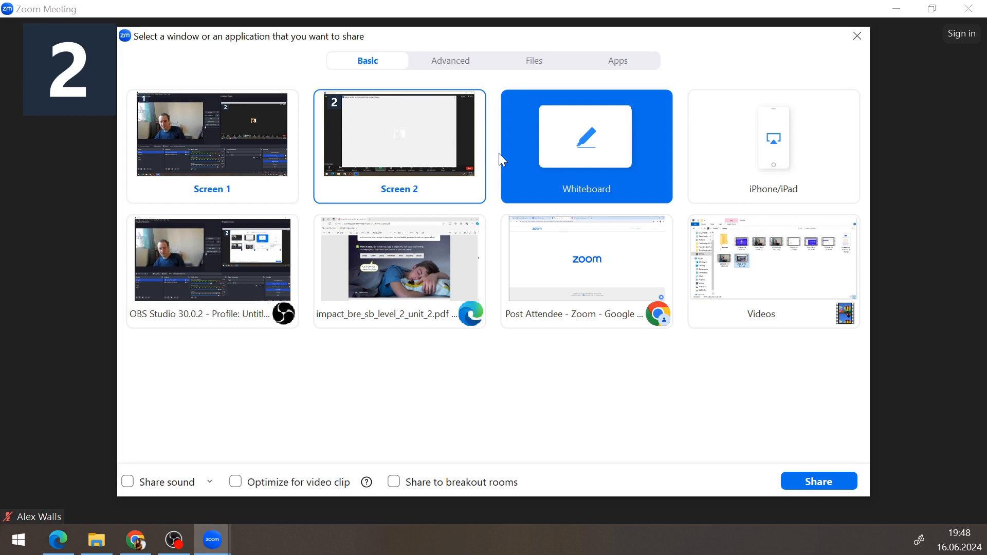
mouse_move(388, 80)
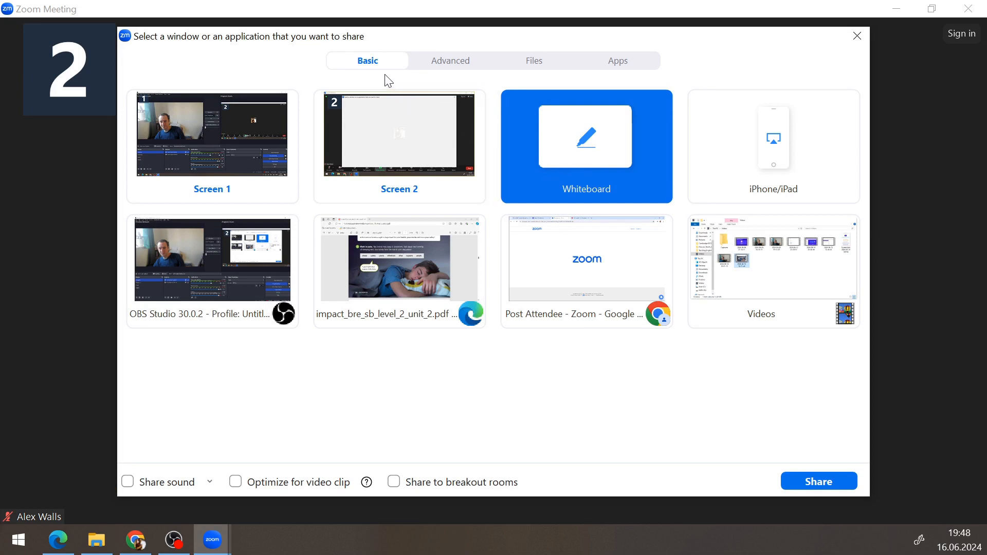
mouse_move(550, 190)
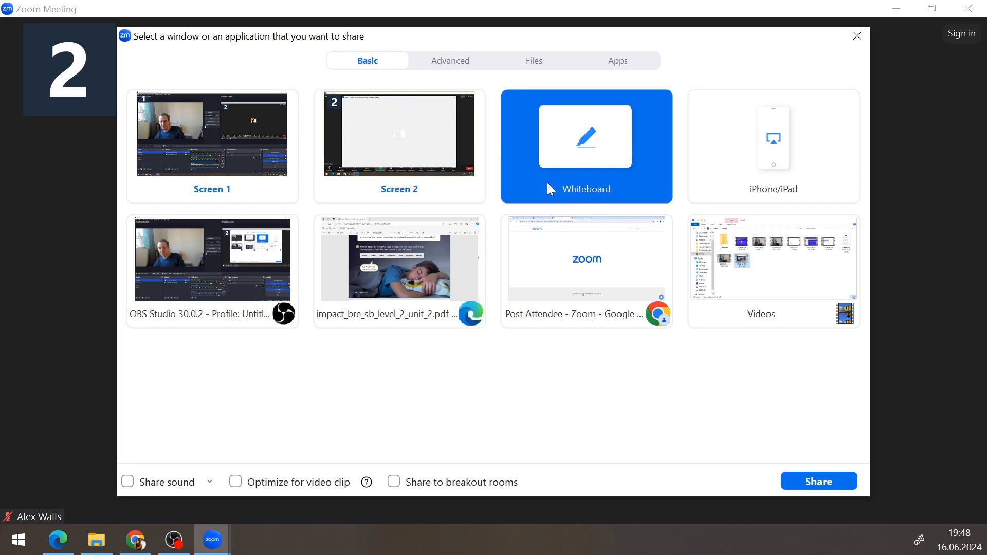
mouse_move(739, 417)
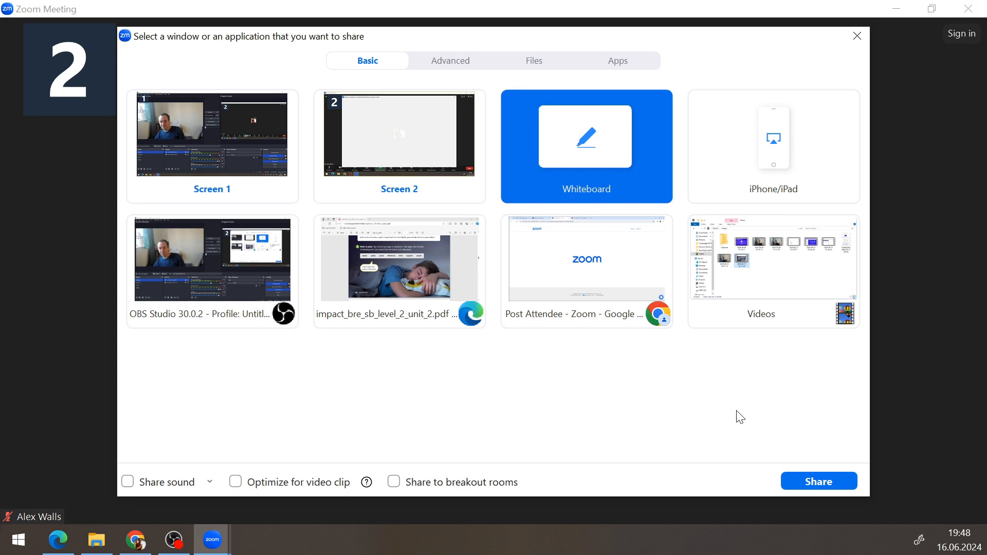
mouse_move(818, 481)
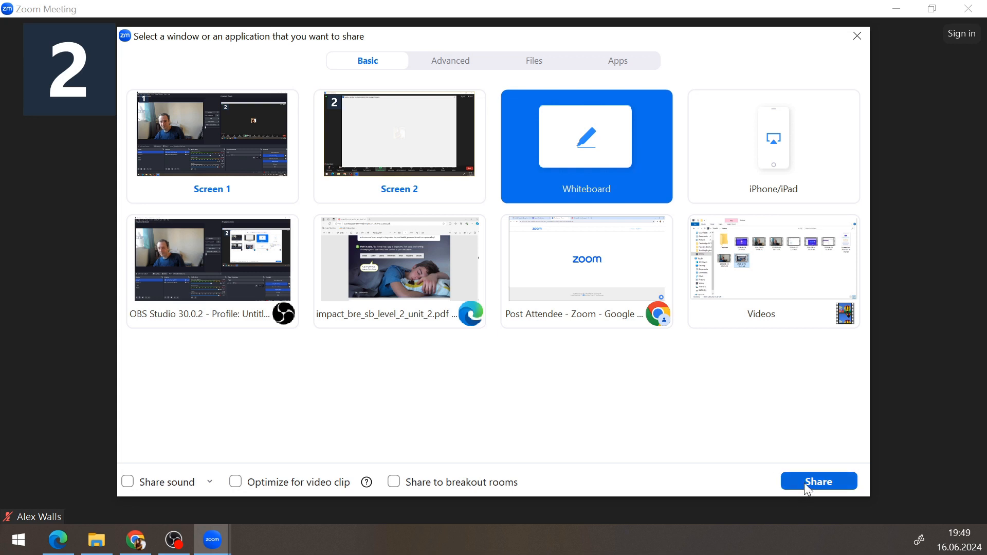
click(817, 482)
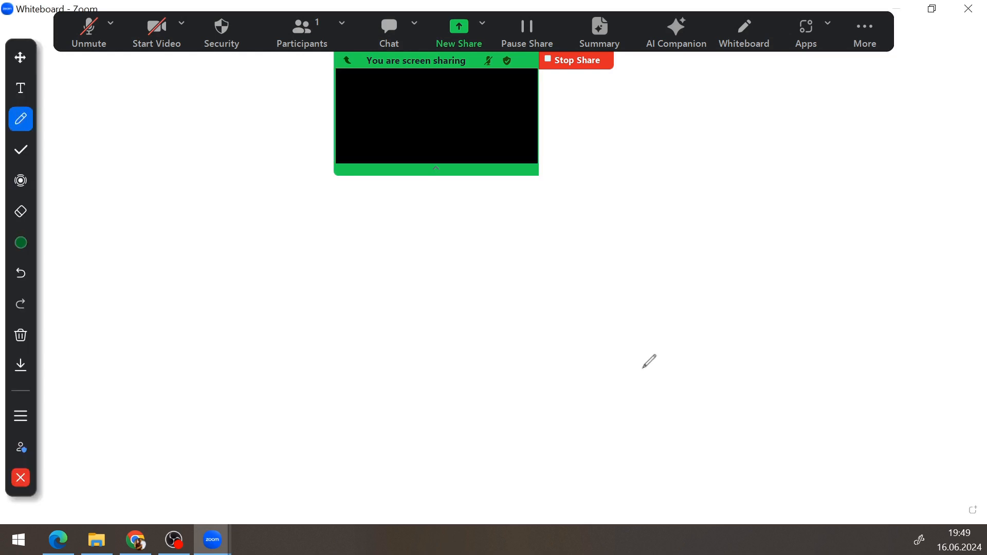
mouse_move(459, 184)
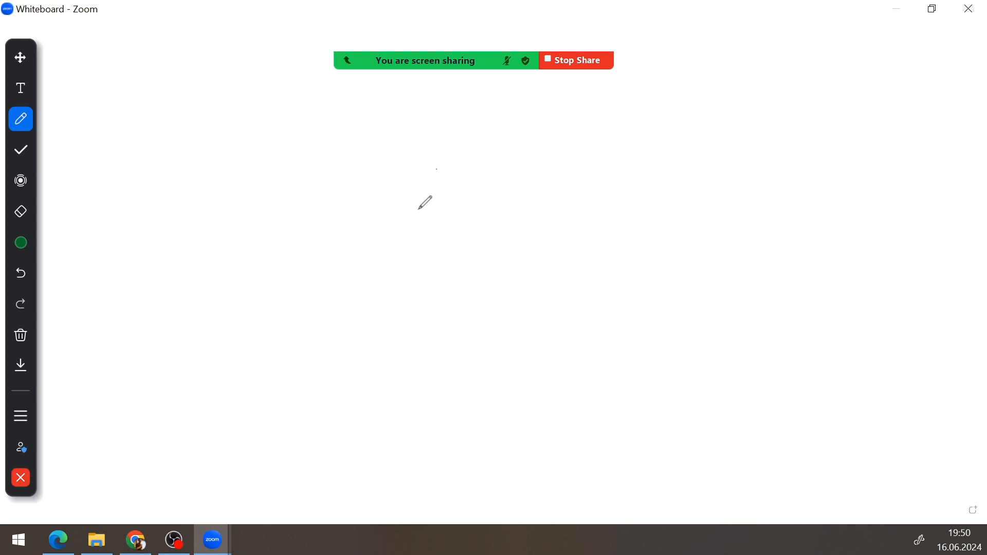
mouse_move(27, 23)
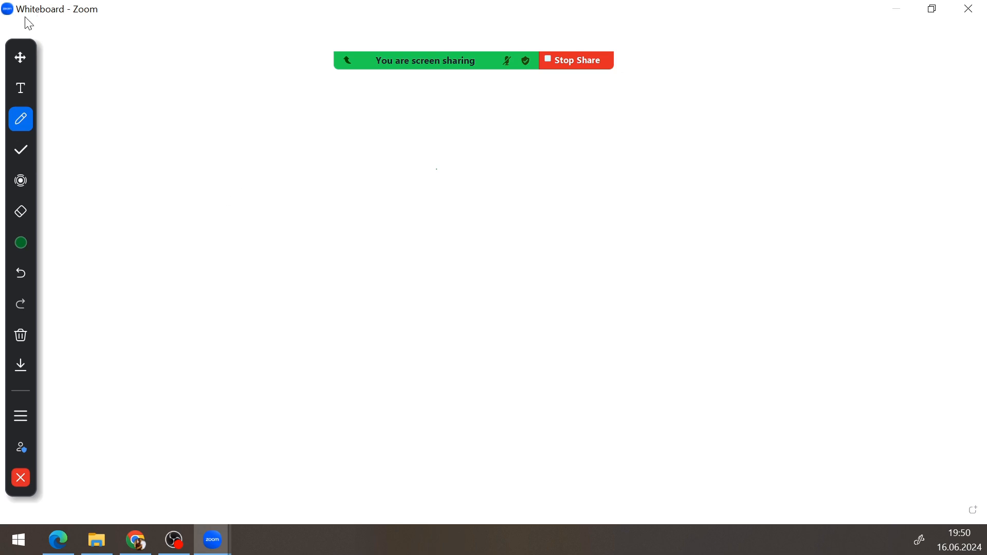
mouse_move(20, 88)
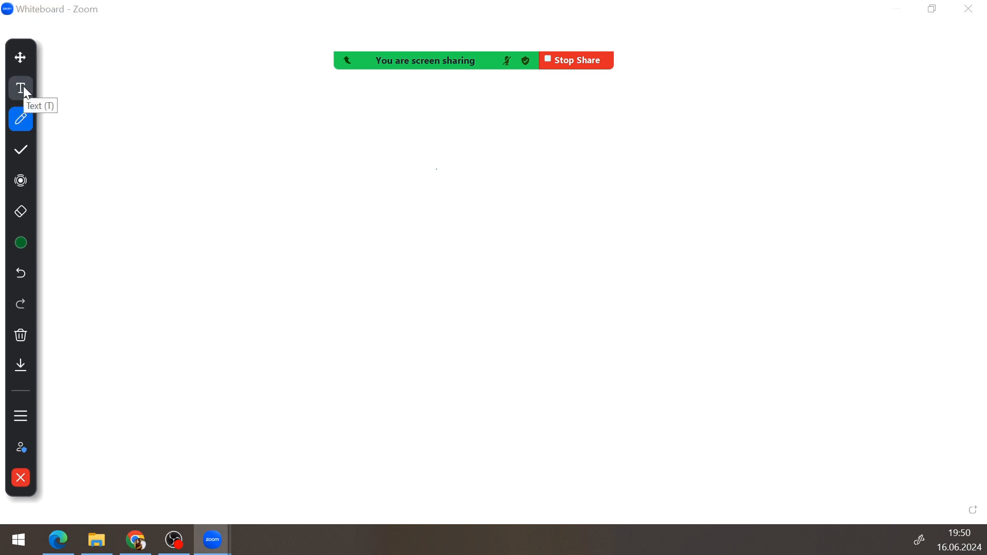
Step: Choose the Text tool in dark blue and place a text box near the top left
click(20, 88)
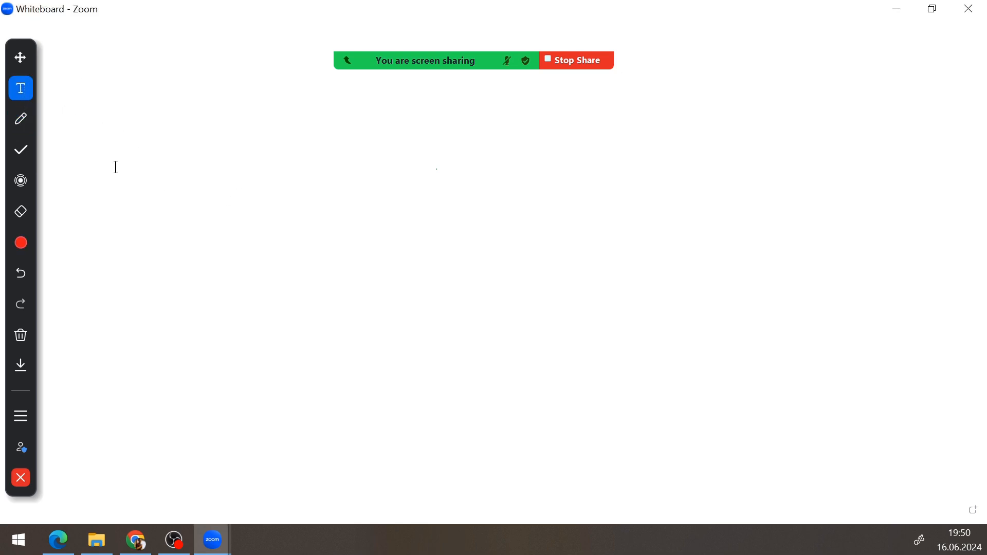
click(20, 243)
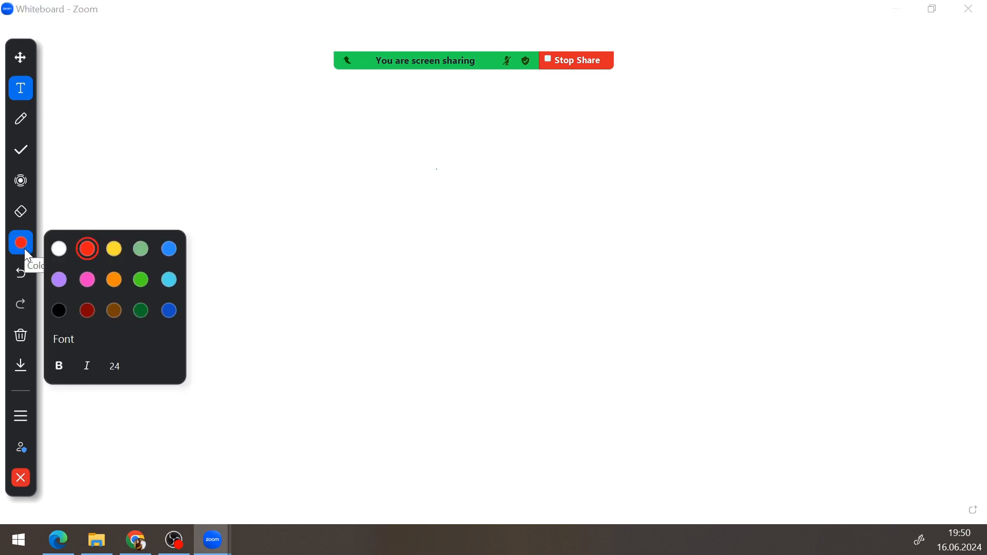
mouse_move(131, 313)
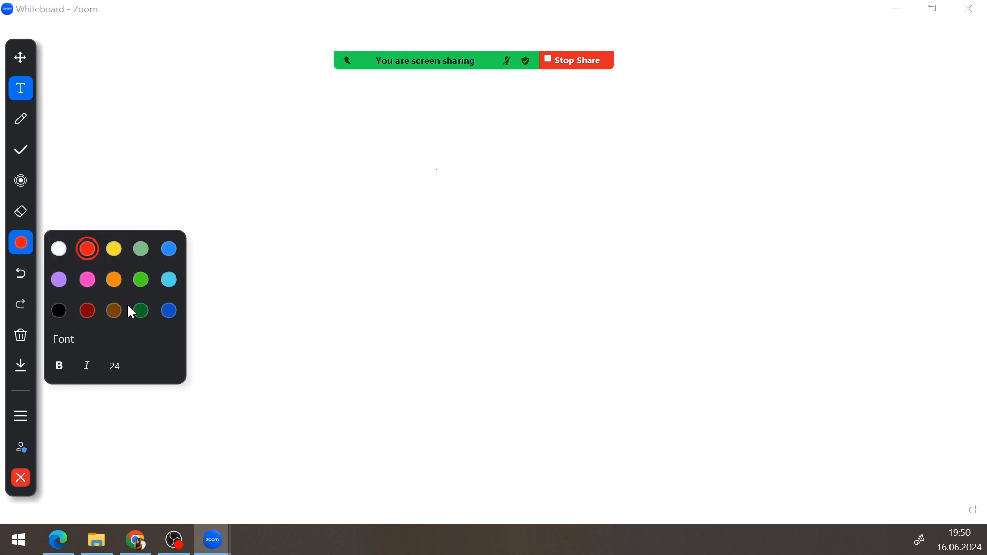
click(140, 309)
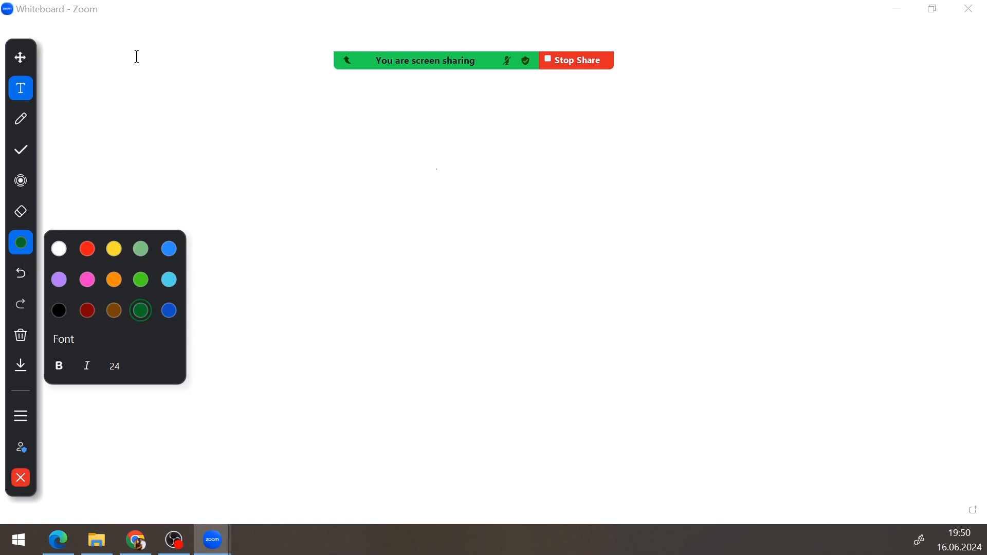
mouse_move(205, 336)
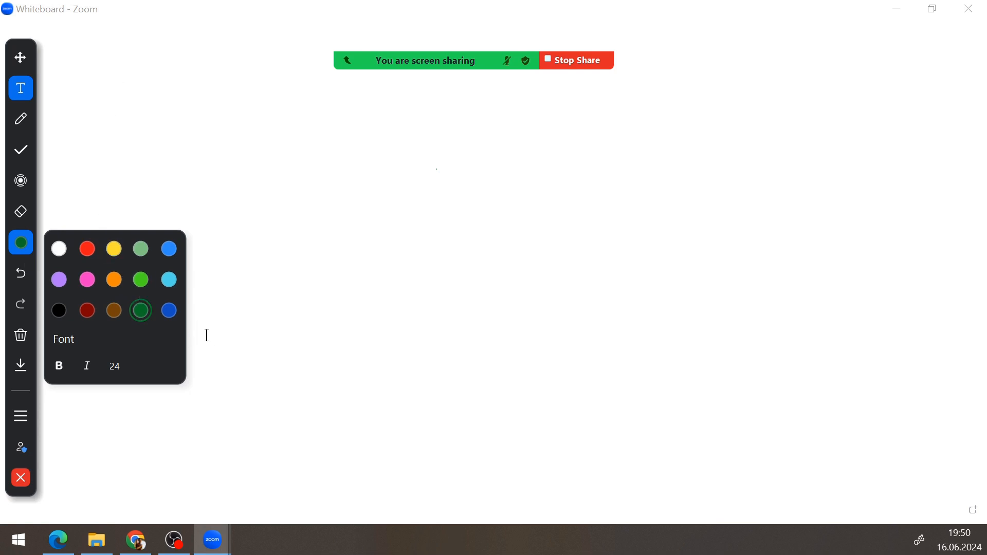
click(168, 310)
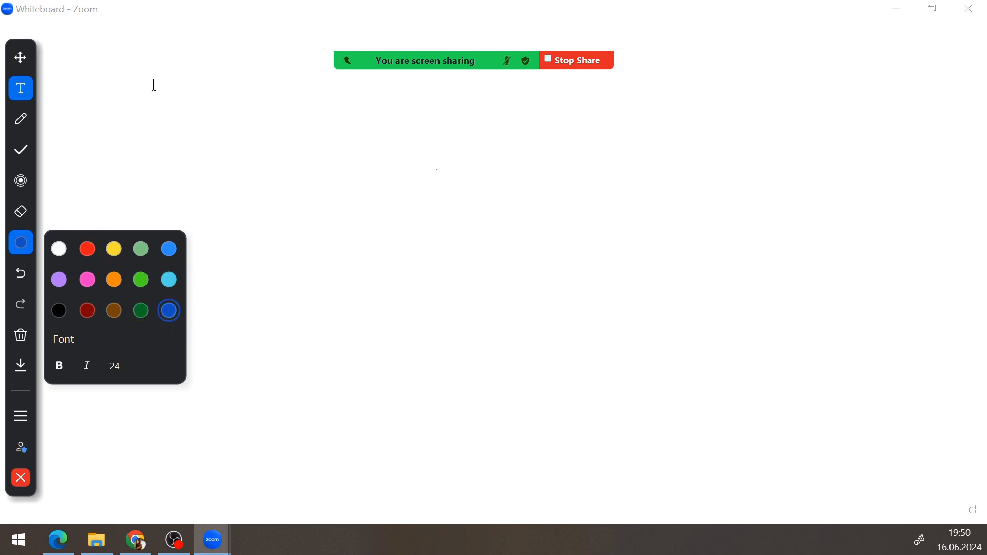
click(237, 98)
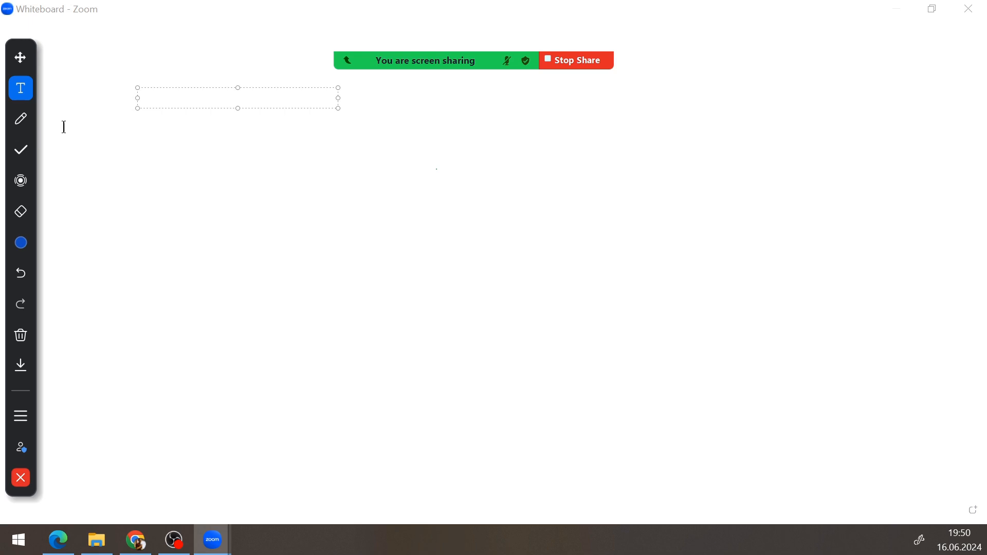
Step: Move the text box down-left and type 'I ____ to the shop yesterday'
drag(238, 97, 196, 127)
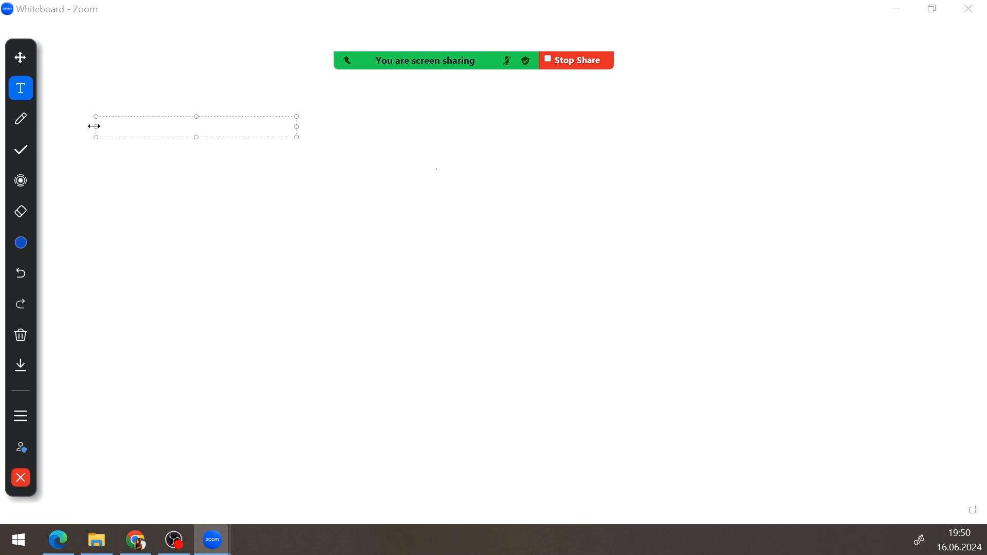
click(101, 127)
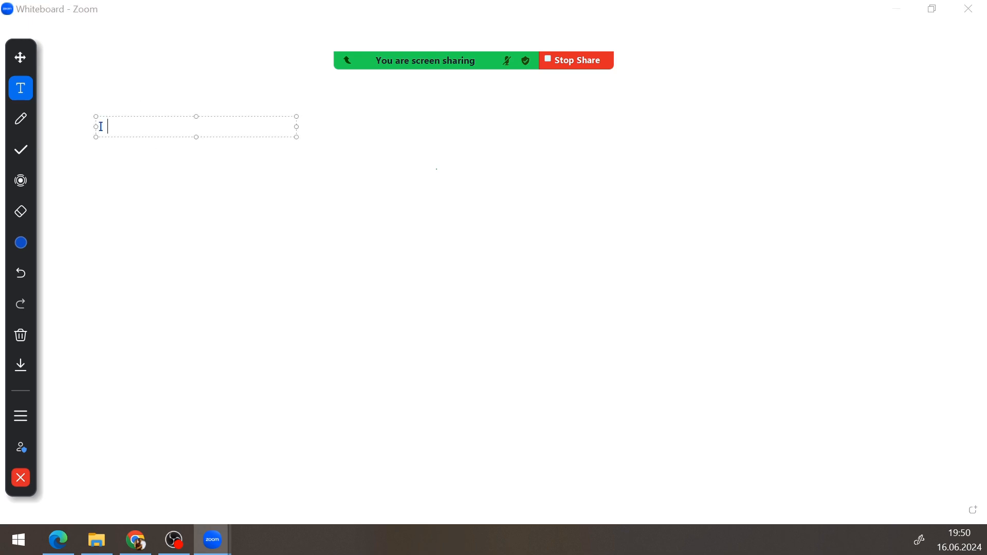
text(____)
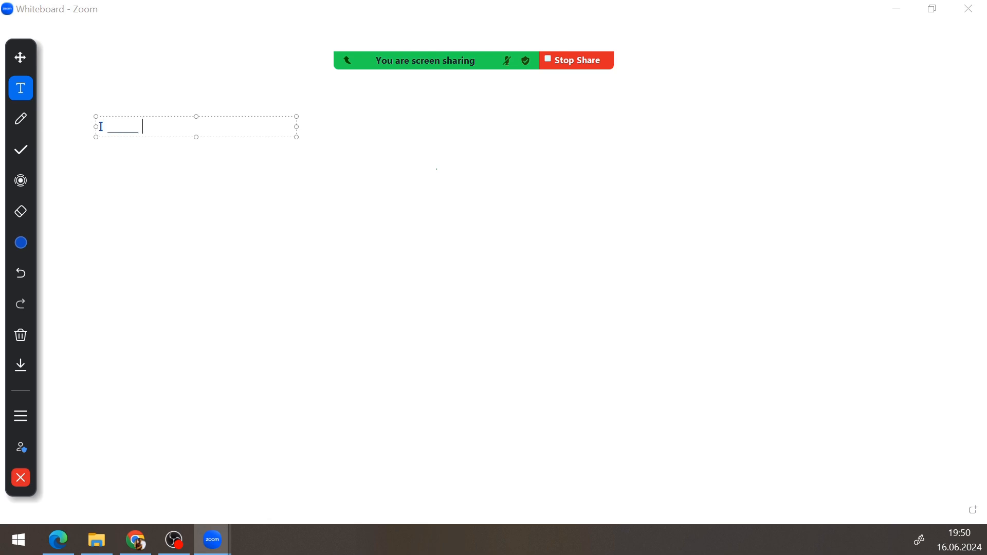
text(to te)
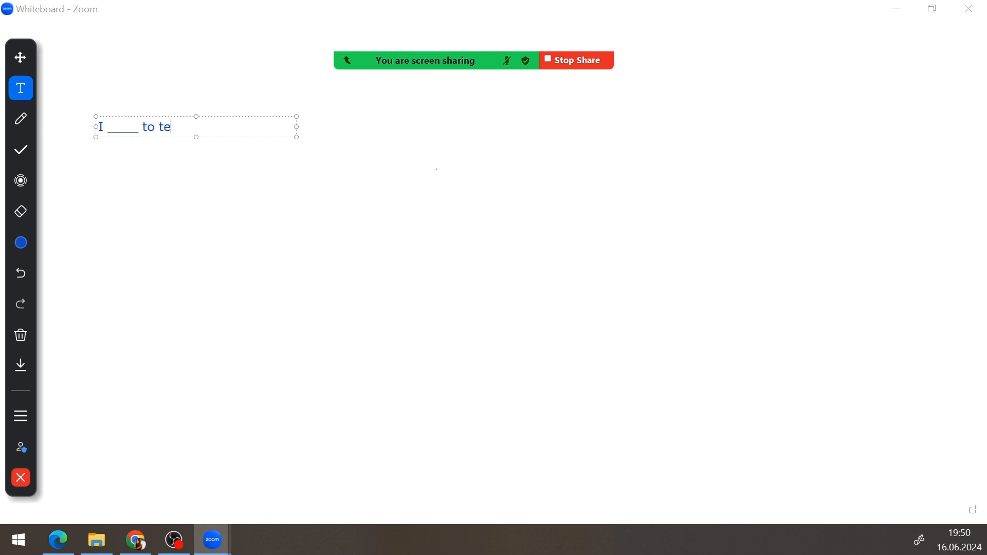
text(he shop)
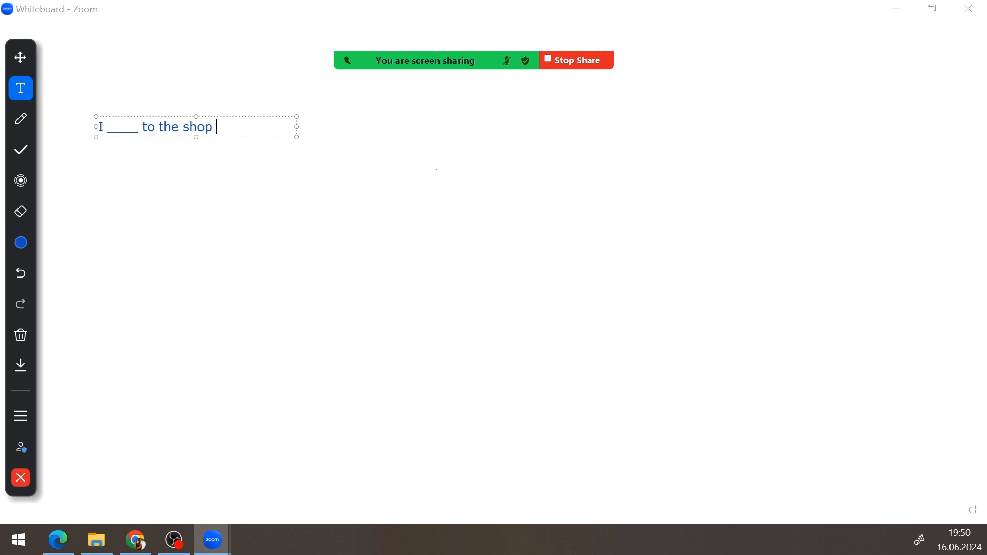
text(yester)
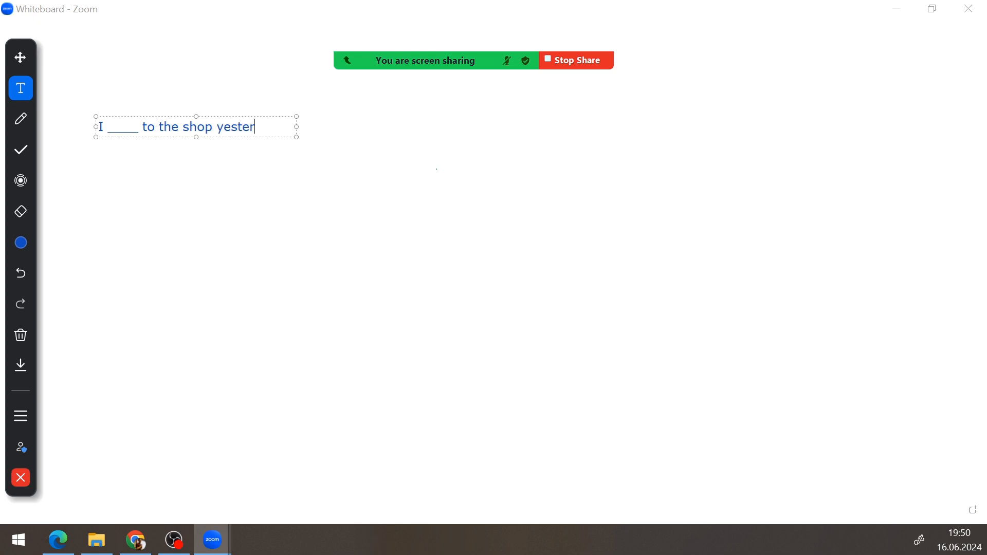
text(day)
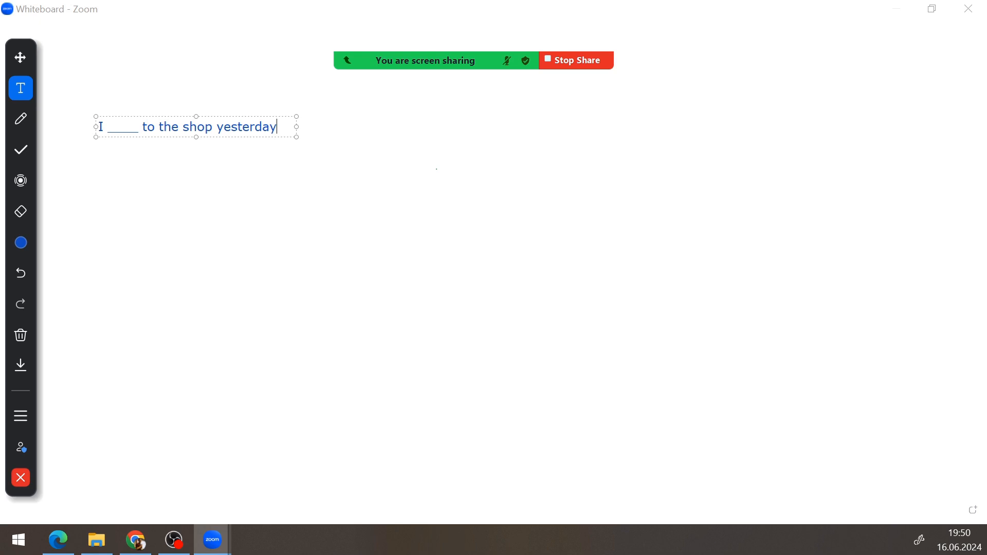
mouse_move(36, 155)
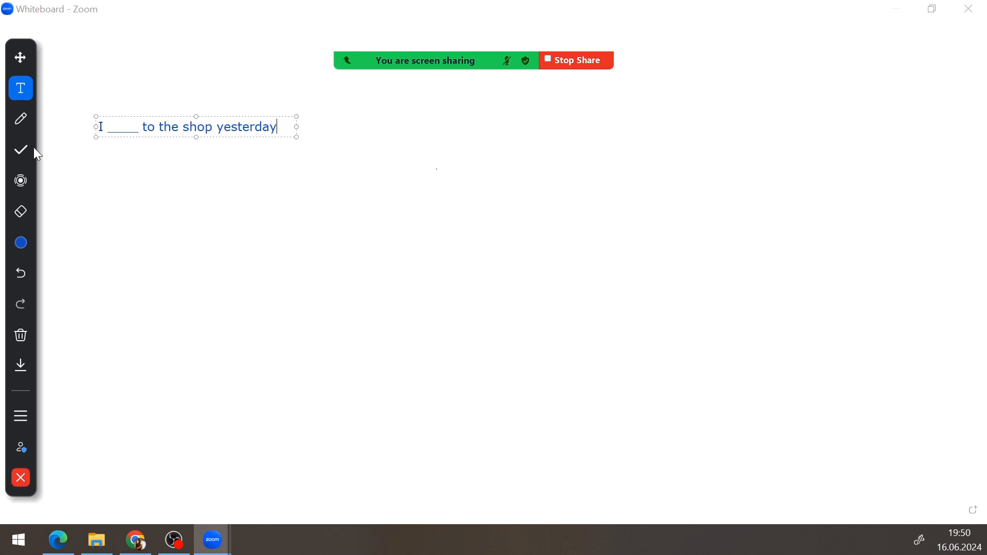
mouse_move(124, 126)
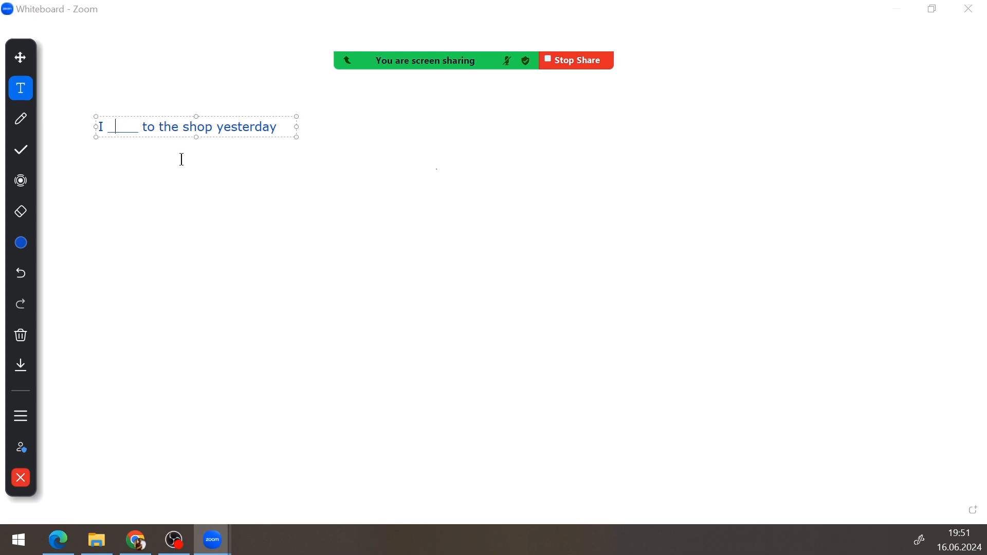
Step: Type 'went' into the blank and click the empty board to finish editing
text(went)
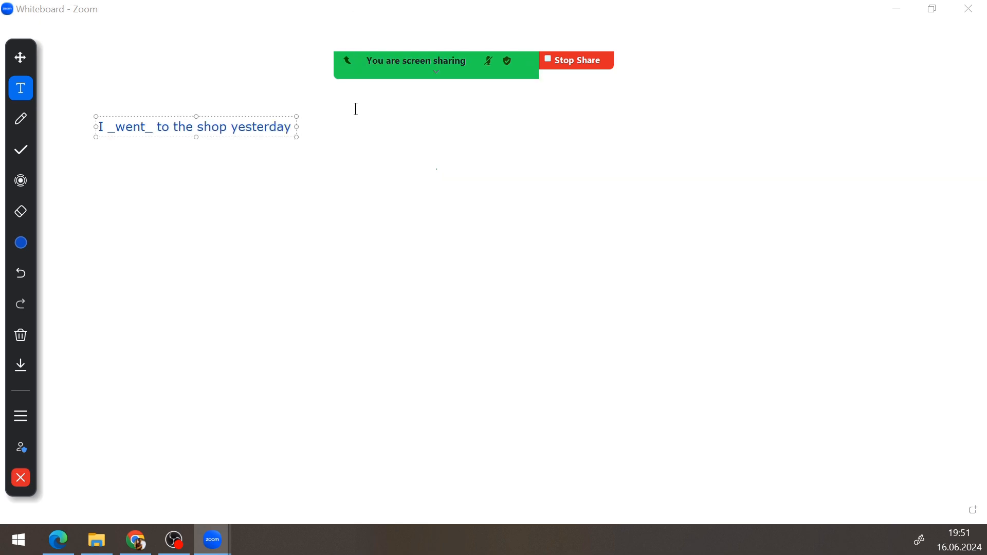
mouse_move(365, 275)
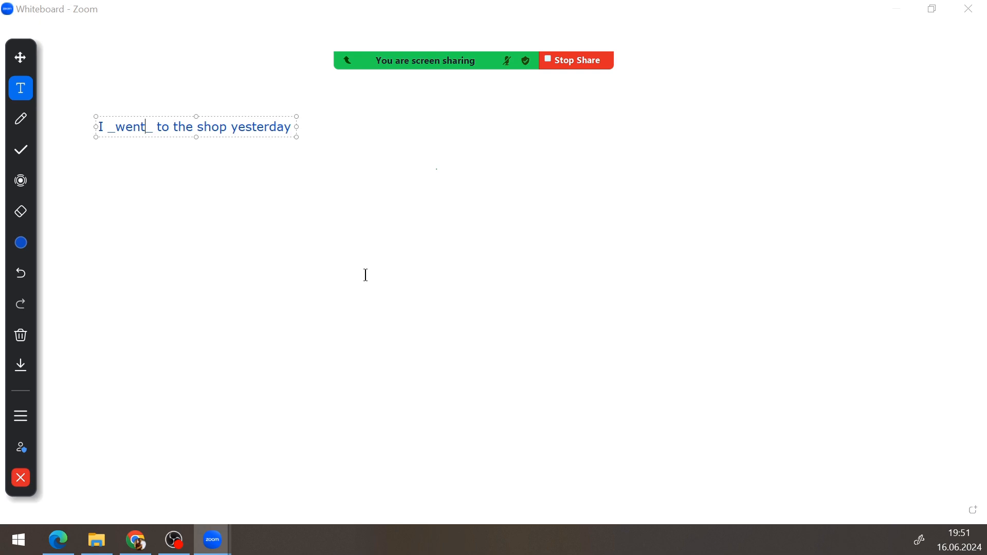
click(256, 278)
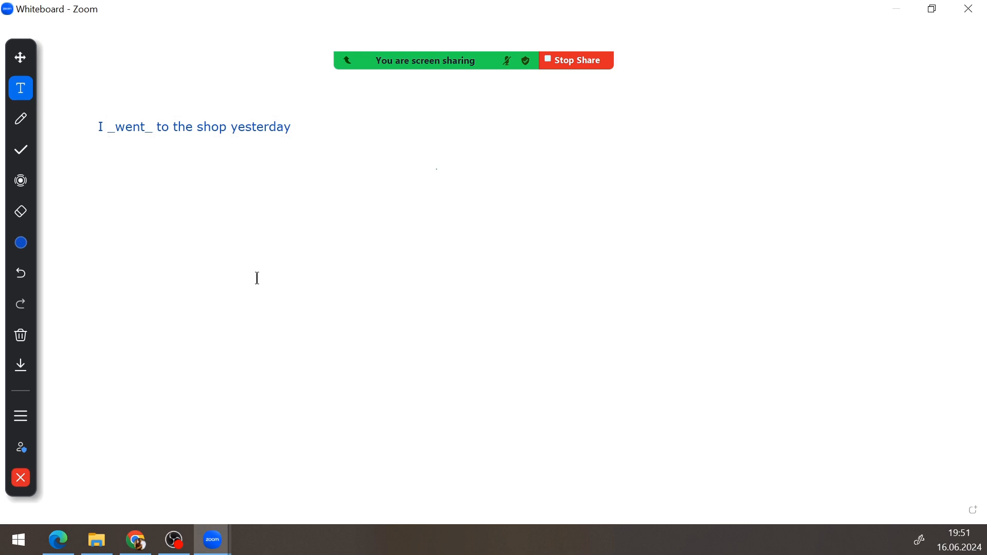
mouse_move(58, 183)
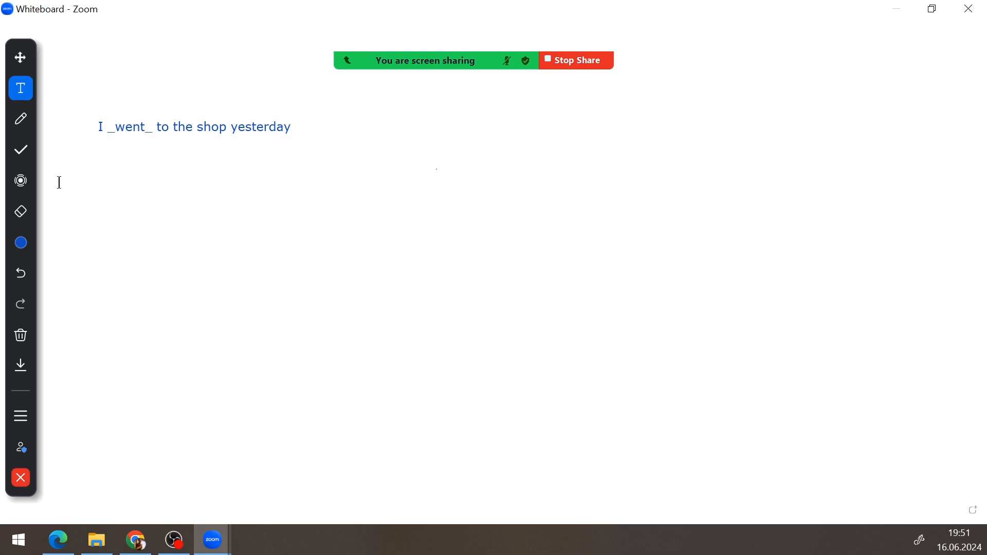
mouse_move(20, 119)
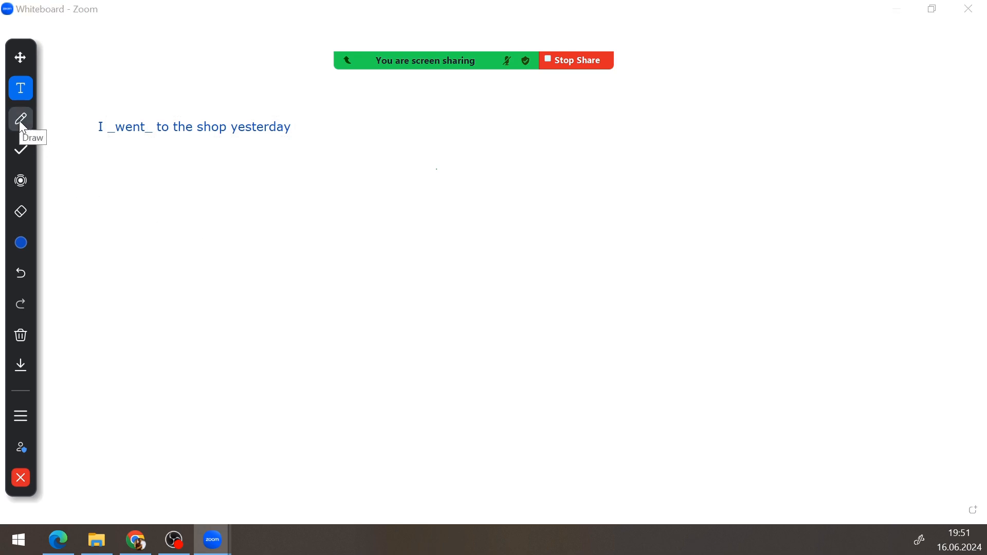
Step: Select the Draw tool for freehand drawing
click(20, 119)
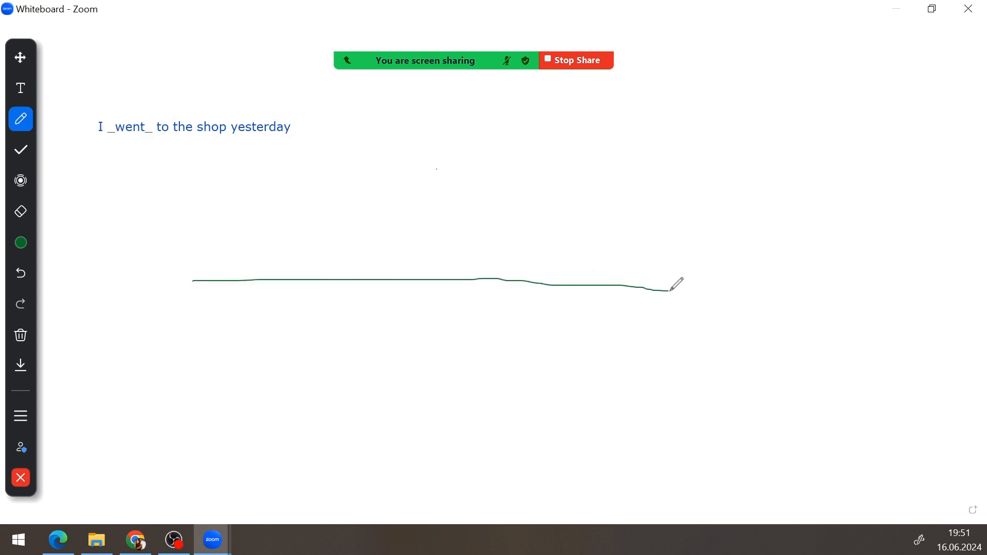
mouse_move(538, 181)
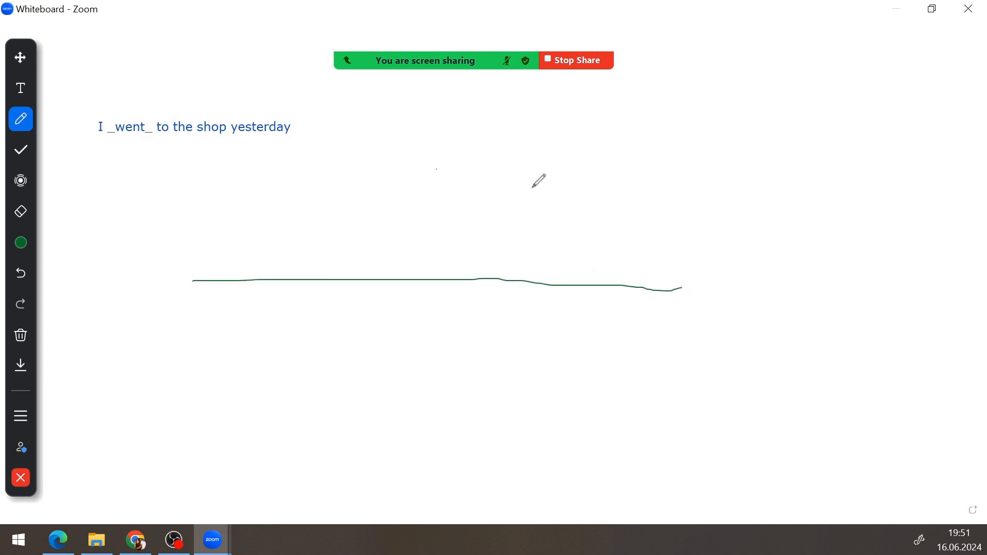
mouse_move(556, 173)
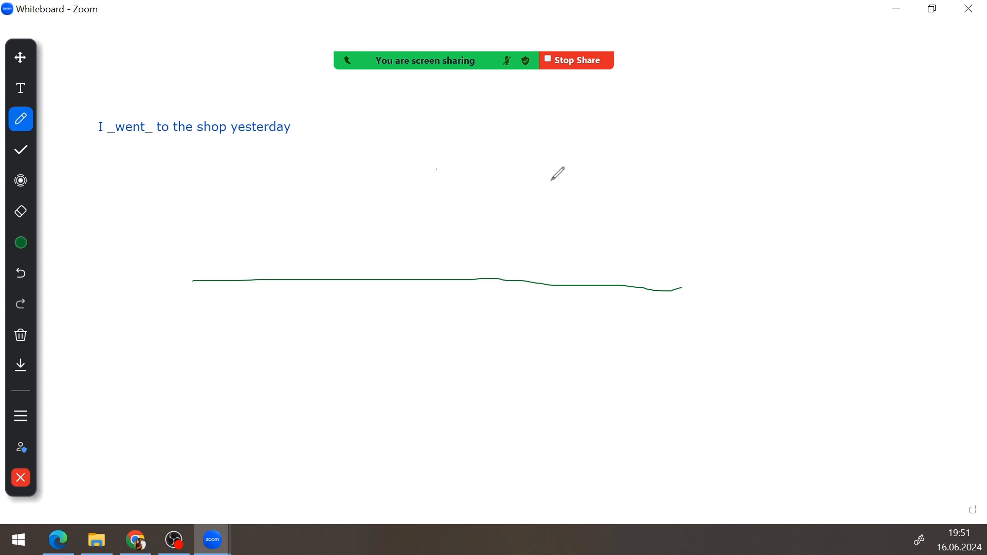
mouse_move(542, 203)
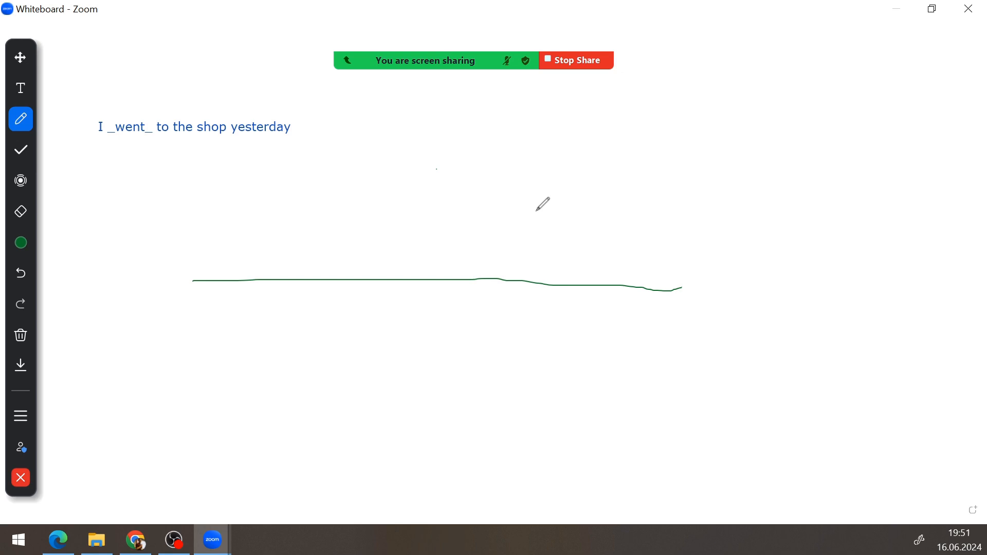
mouse_move(574, 255)
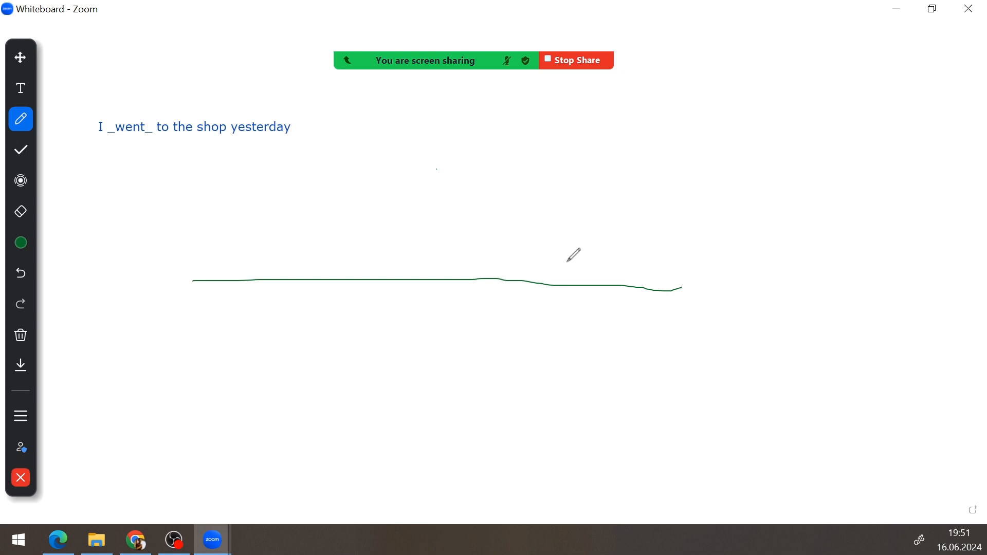
mouse_move(575, 214)
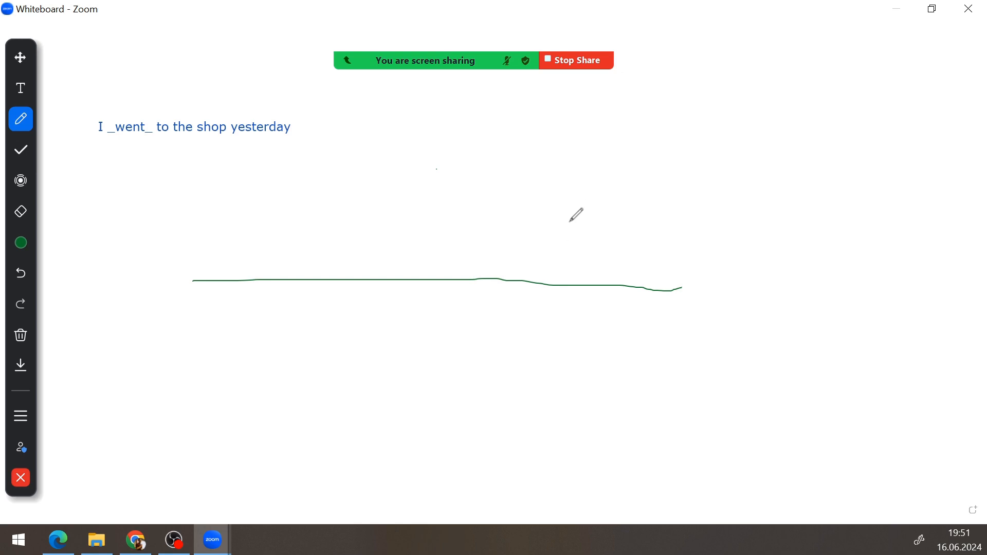
mouse_move(576, 207)
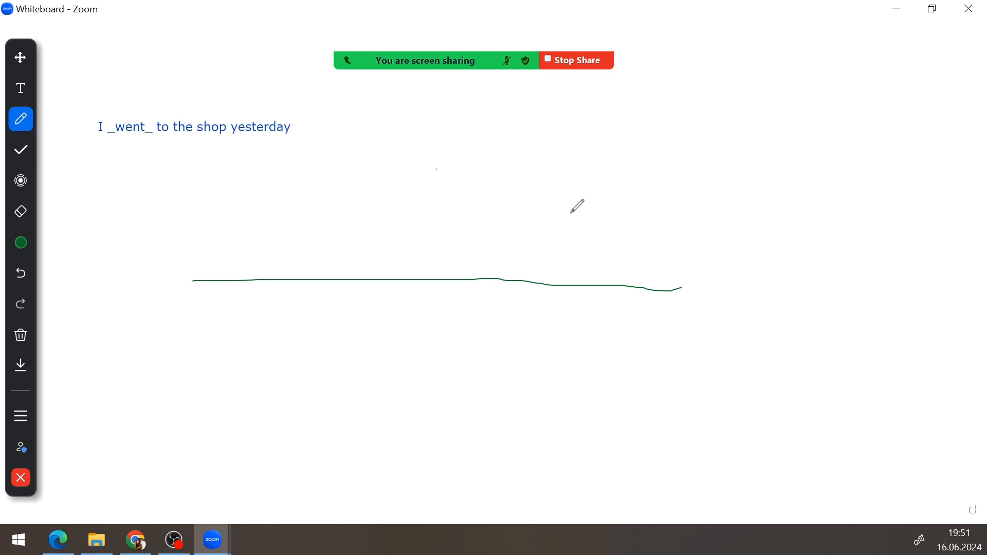
mouse_move(577, 201)
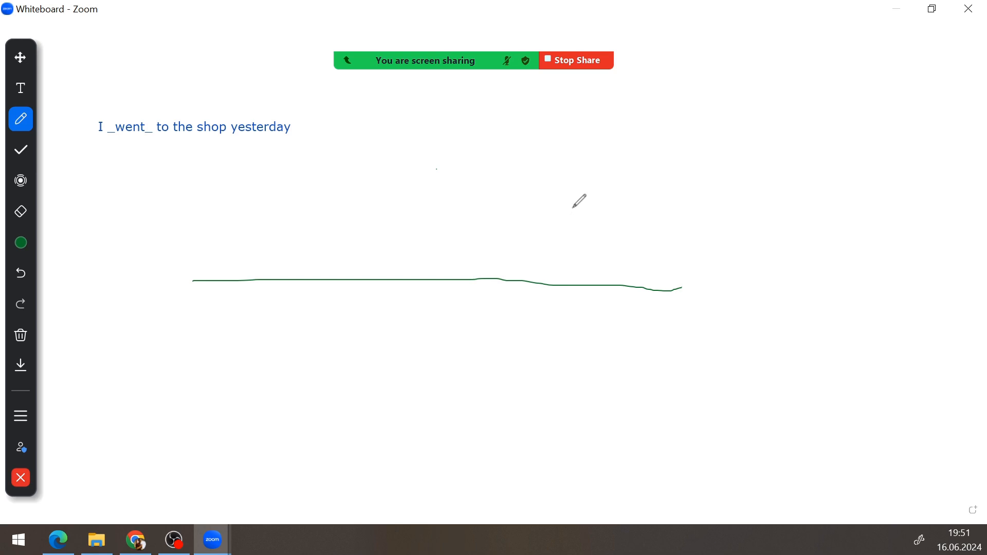
mouse_move(533, 200)
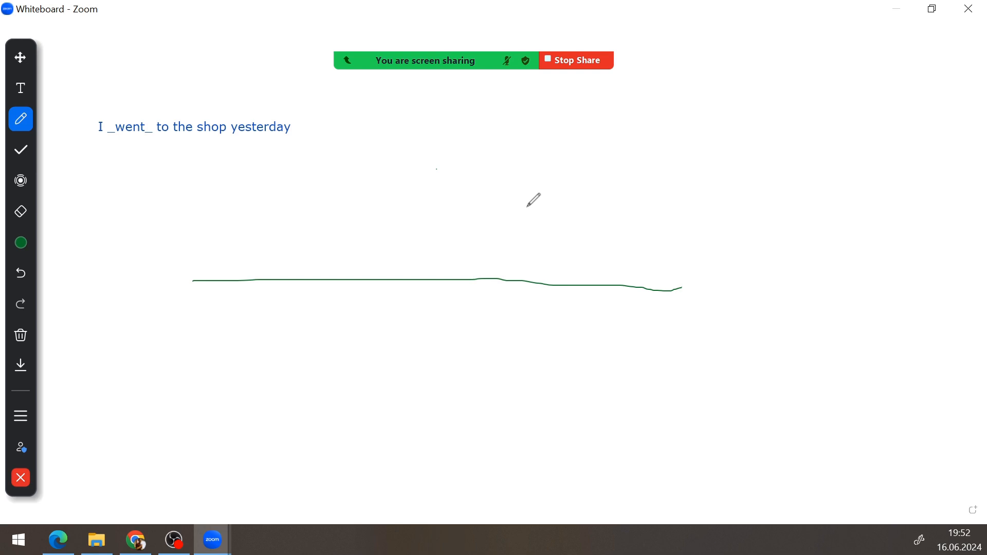
mouse_move(548, 197)
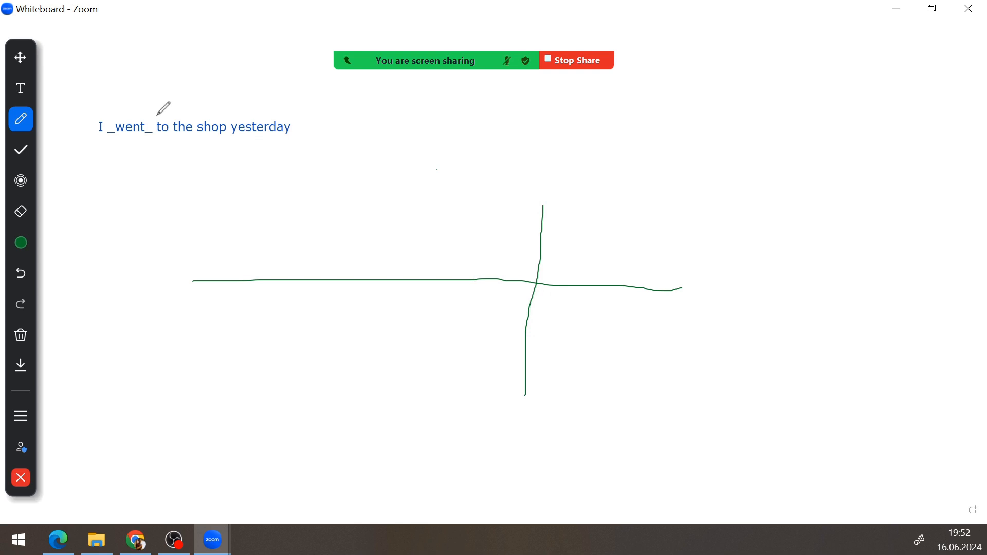
Step: Write the label 'now' under the vertical line, then return to the Draw tool
click(20, 88)
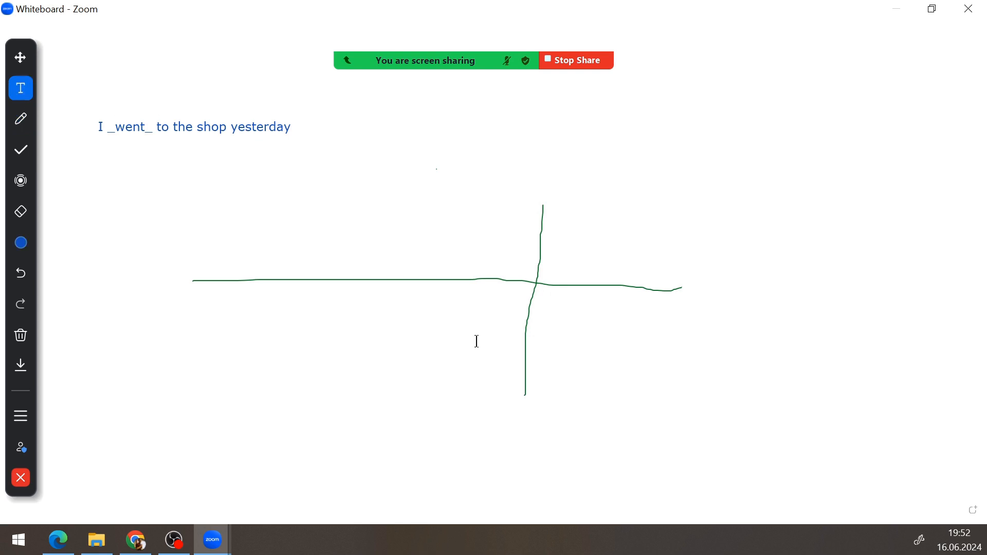
mouse_move(488, 412)
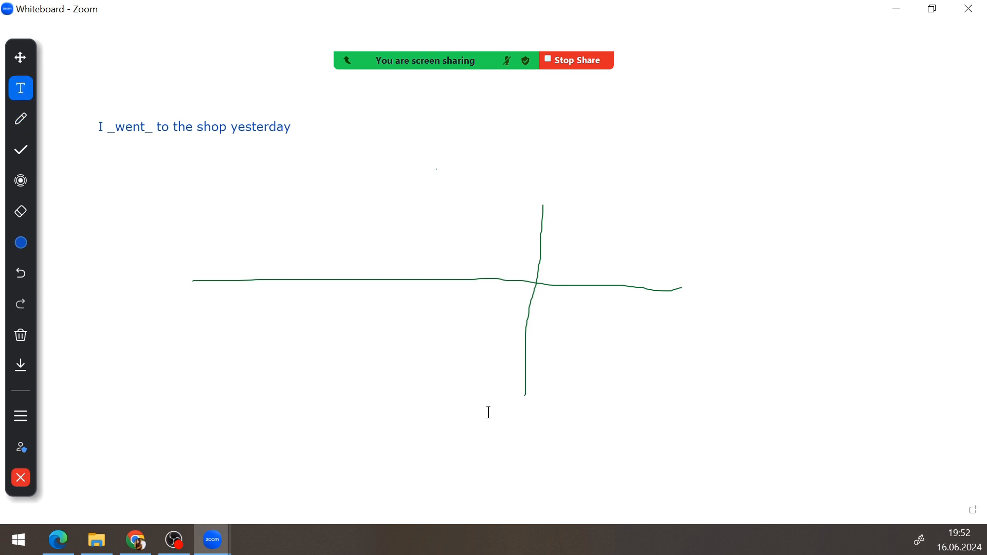
text(no)
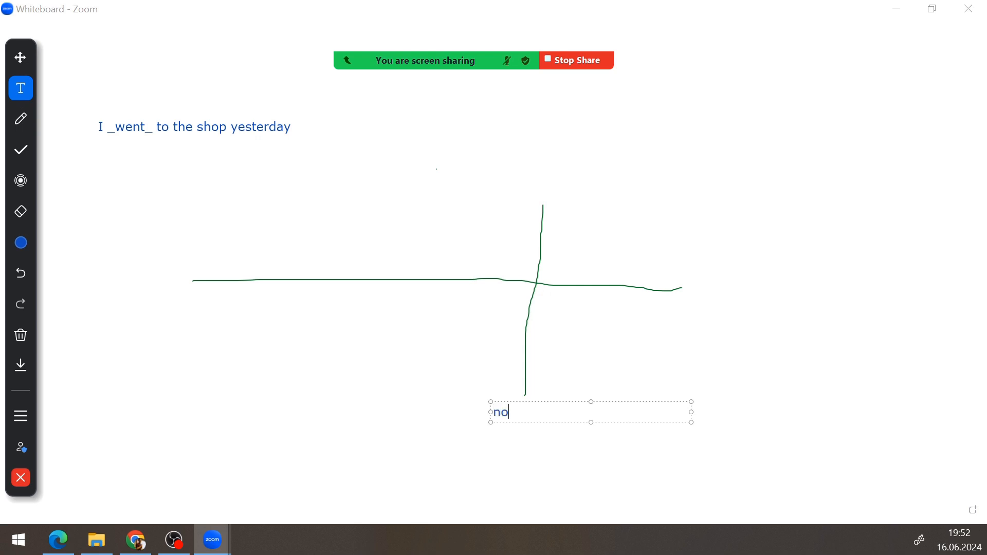
text(w)
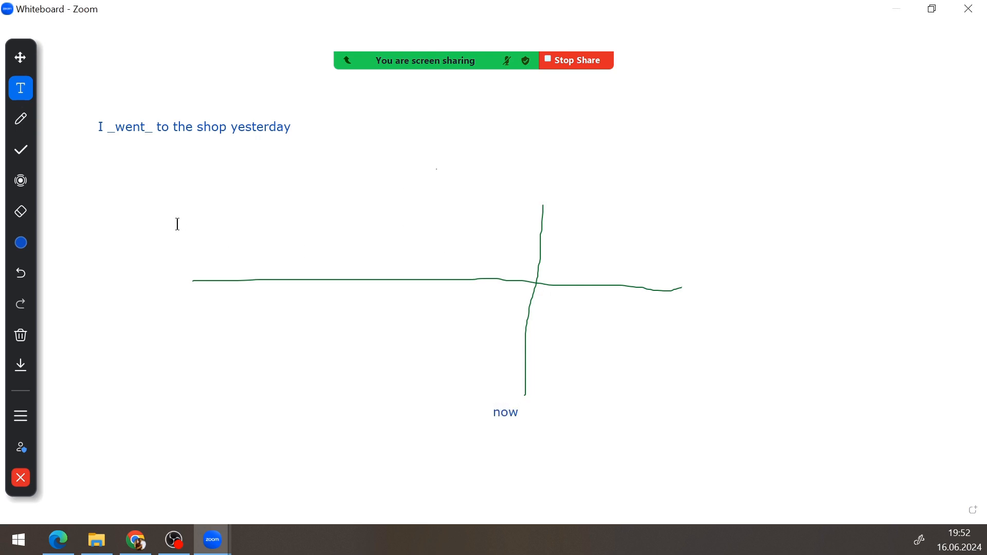
mouse_move(81, 174)
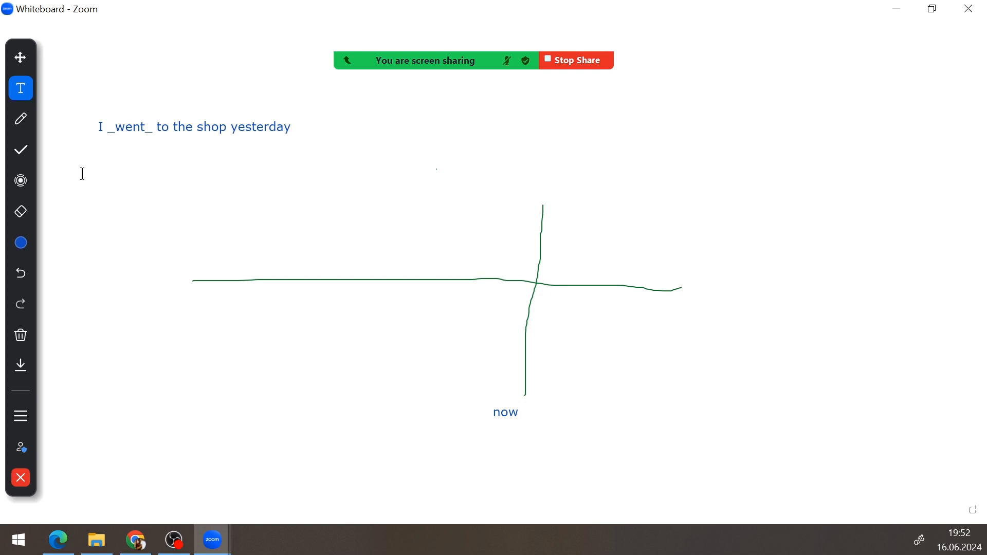
click(20, 119)
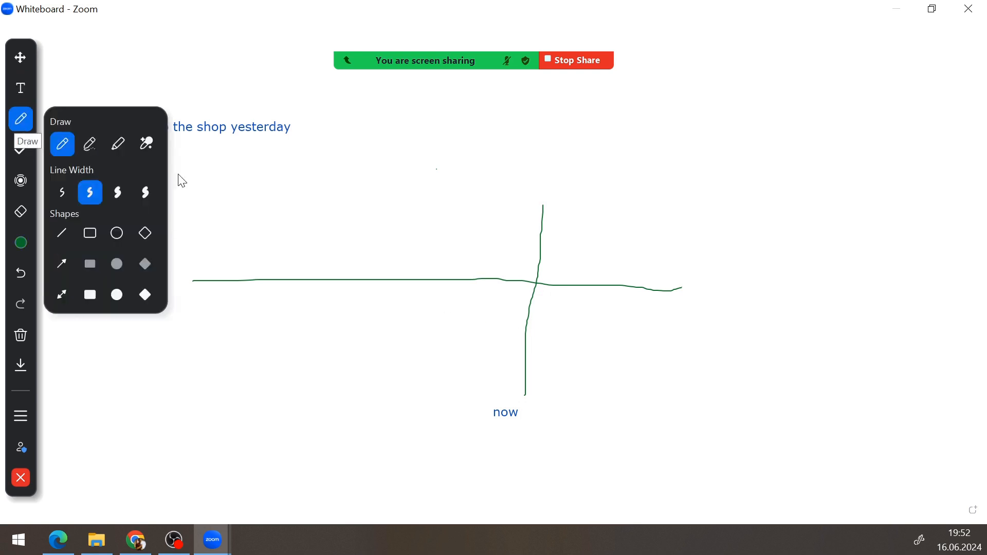
mouse_move(318, 219)
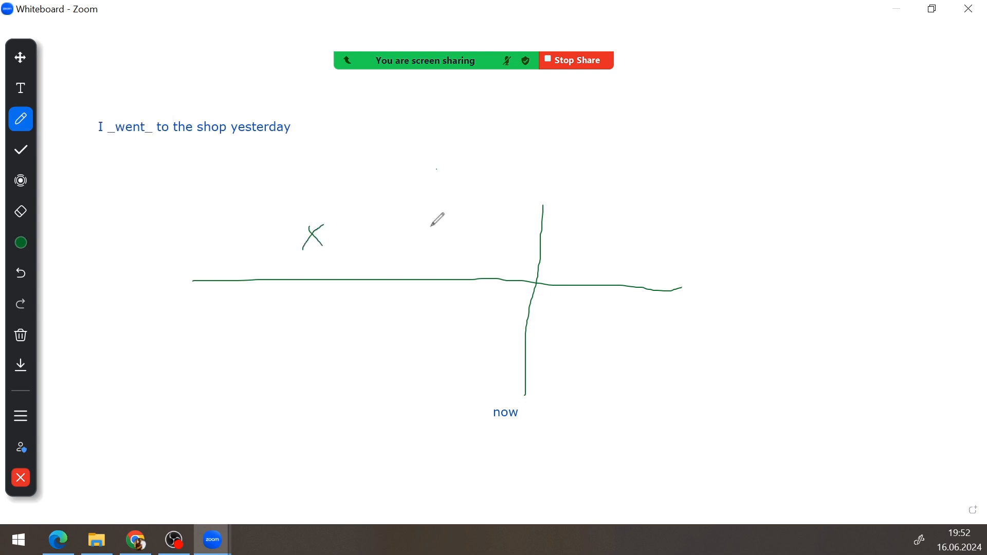
mouse_move(298, 415)
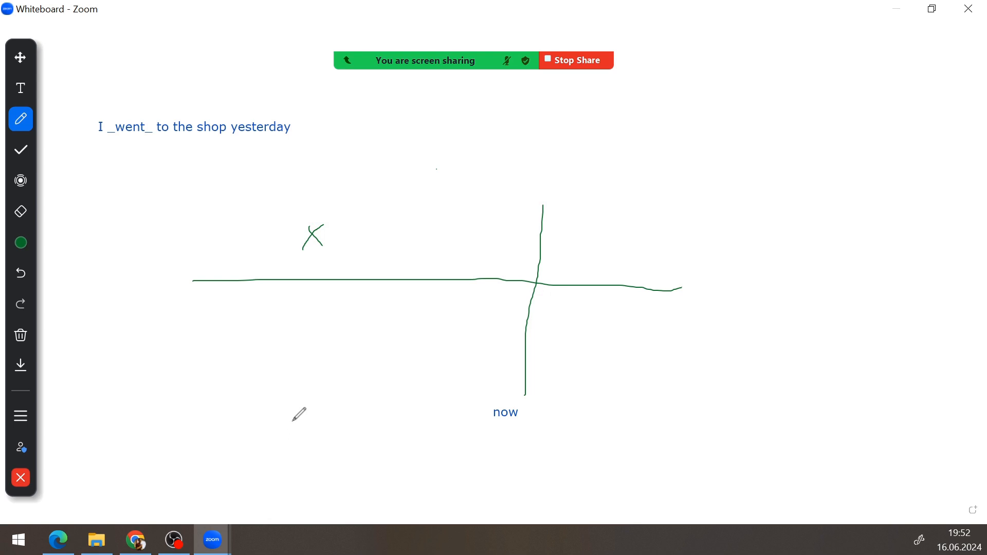
mouse_move(359, 233)
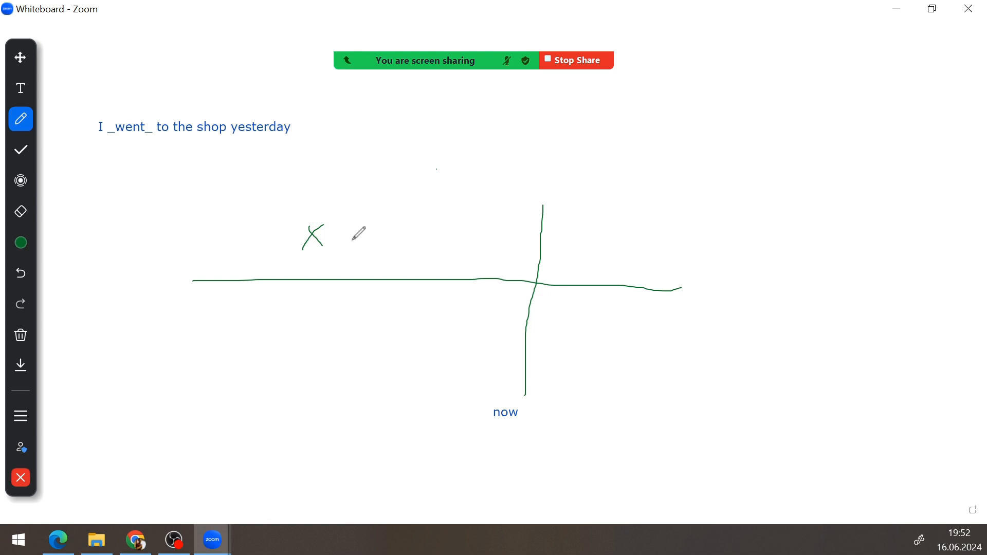
mouse_move(162, 275)
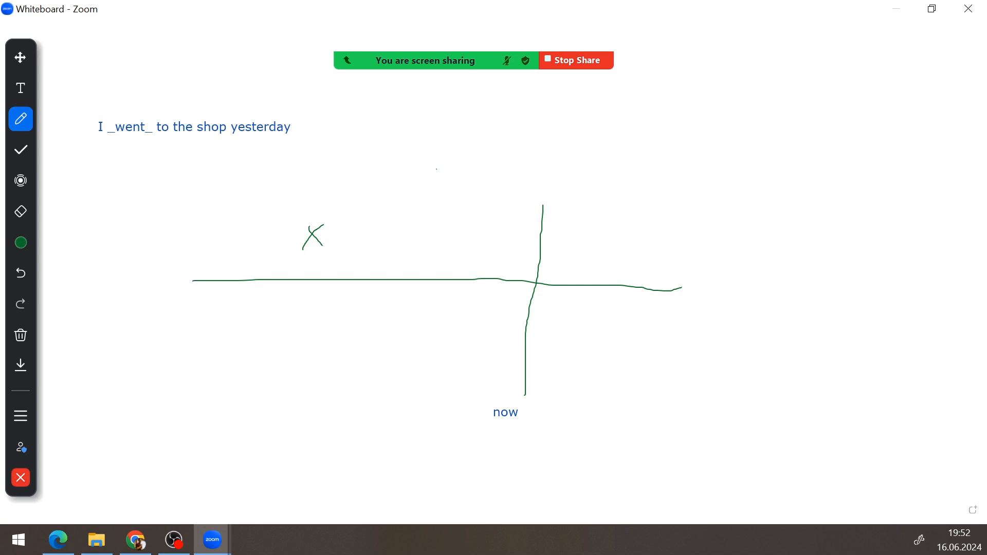
mouse_move(926, 196)
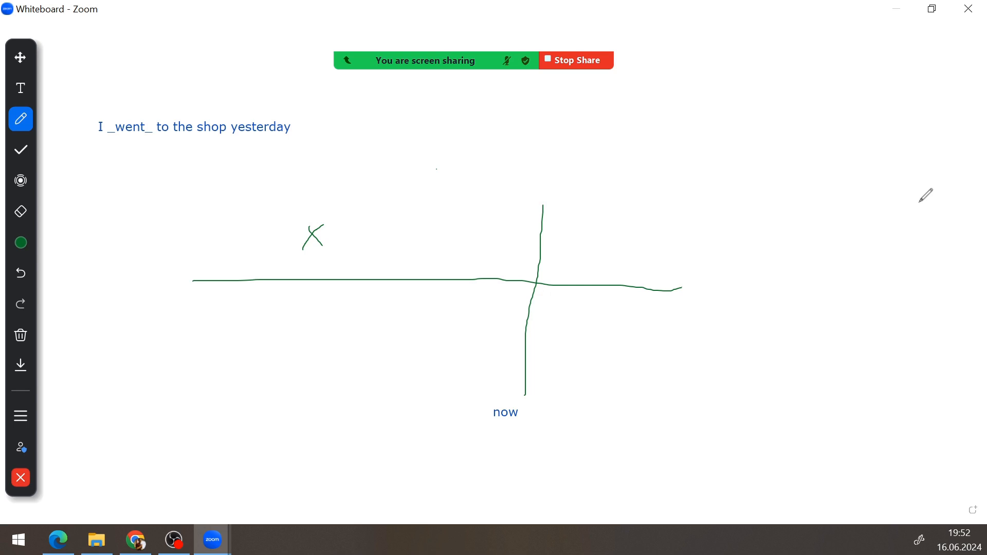
mouse_move(119, 189)
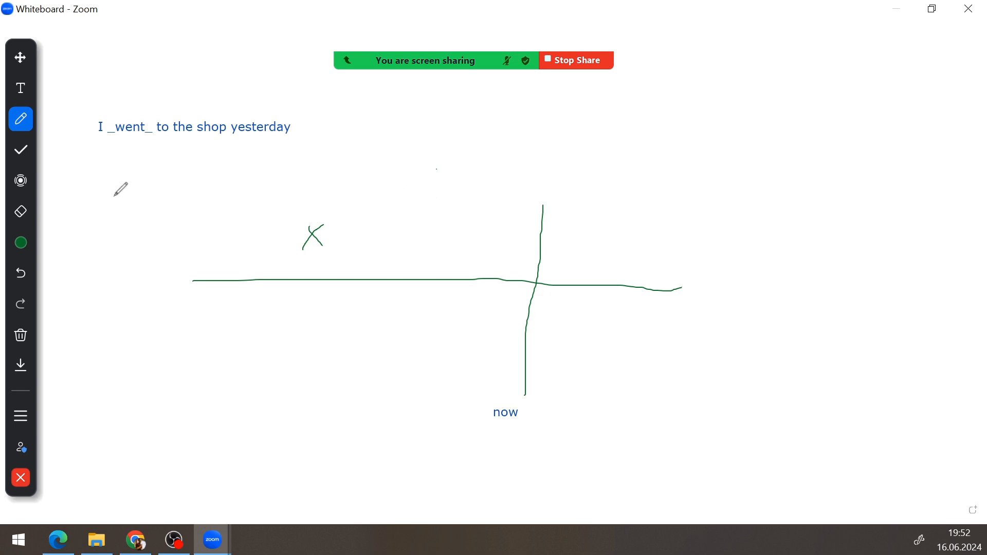
mouse_move(20, 181)
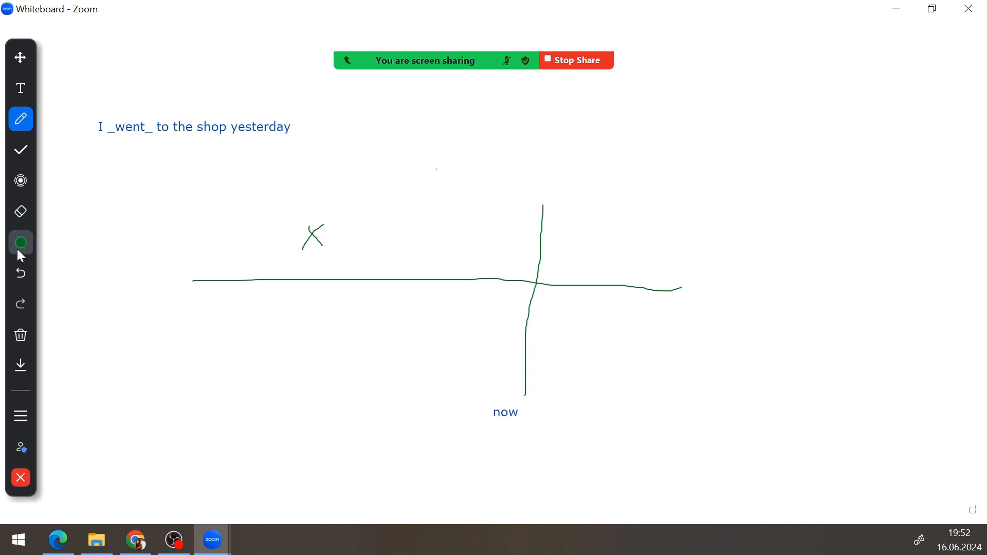
Step: Bring up the Spotlight pointer choices
click(20, 180)
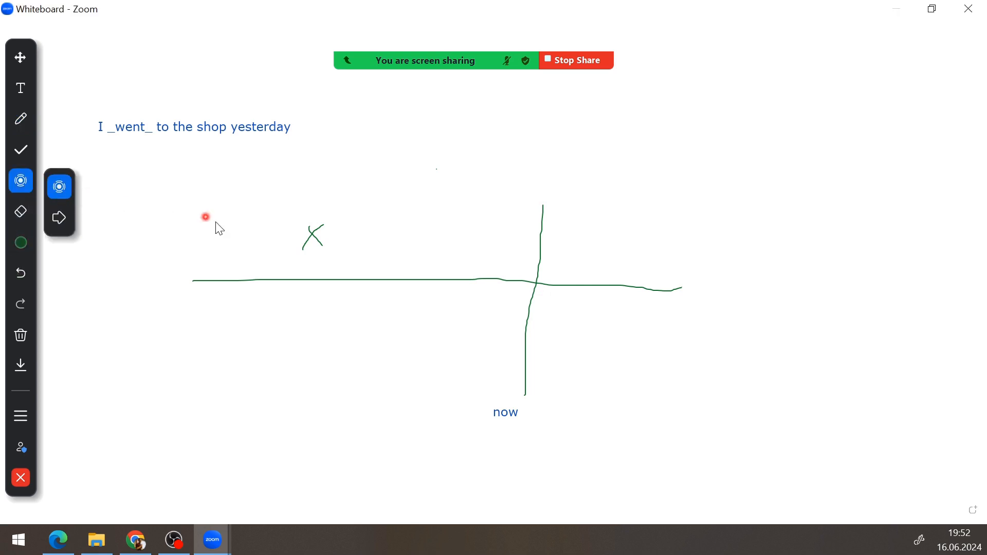
mouse_move(160, 232)
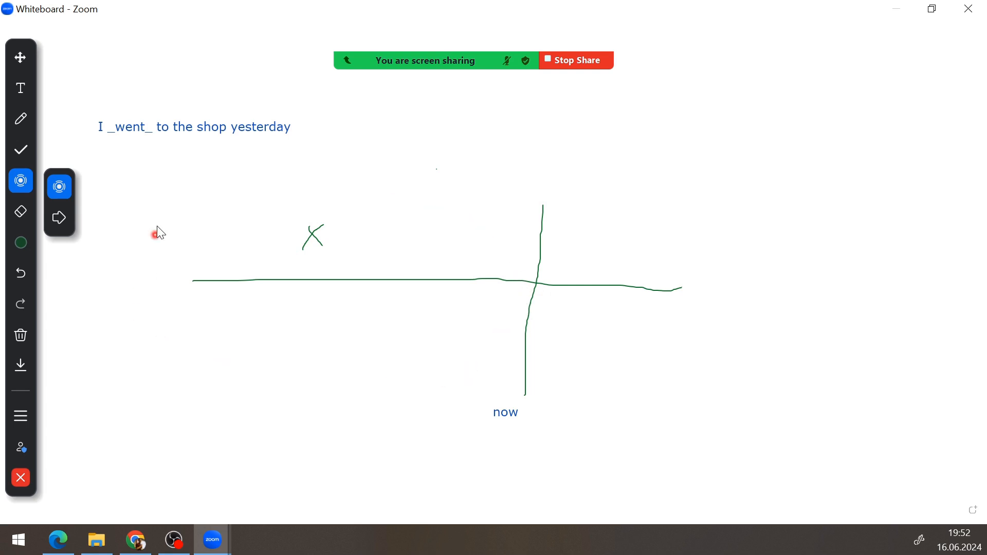
mouse_move(59, 217)
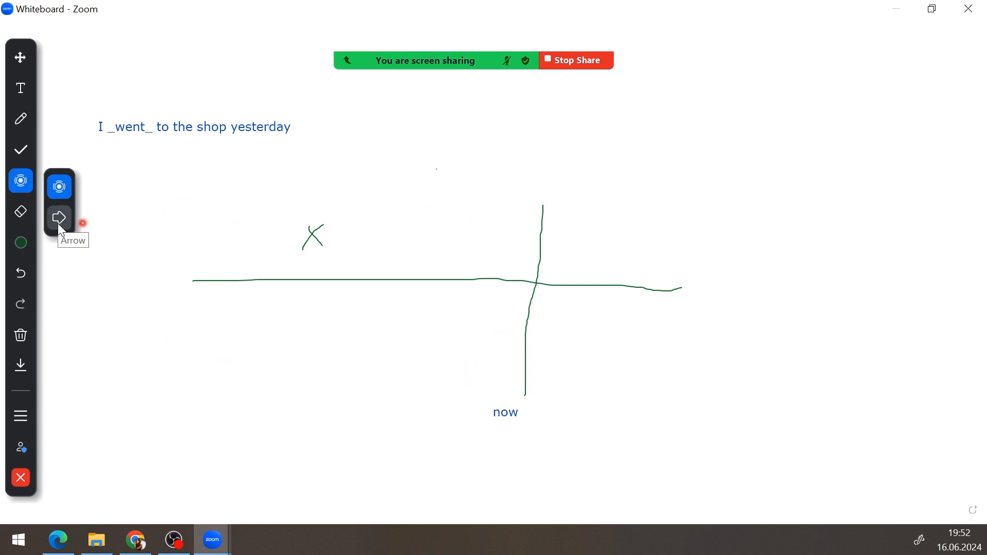
Step: Pick the Arrow pointer from the Spotlight flyout, then choose the Eraser
click(59, 218)
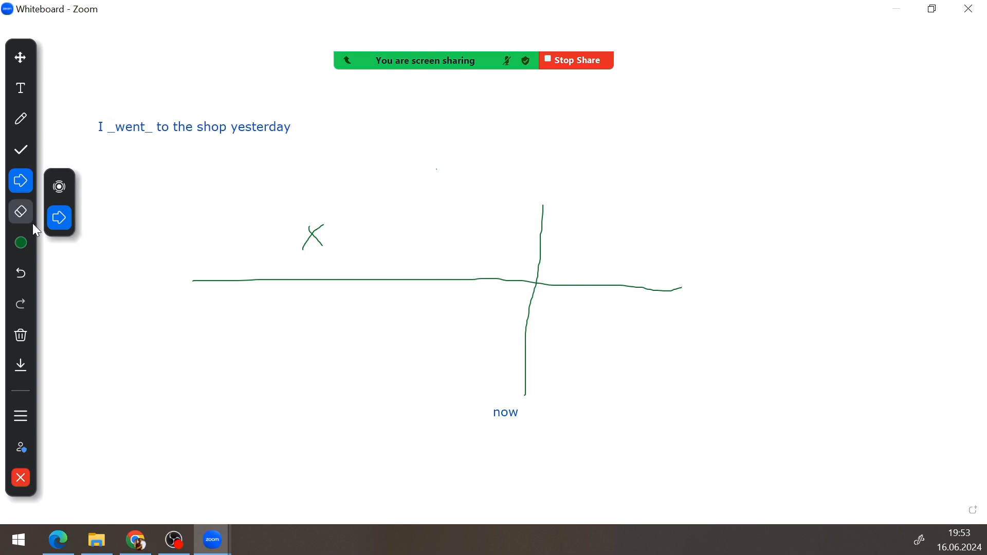
click(20, 211)
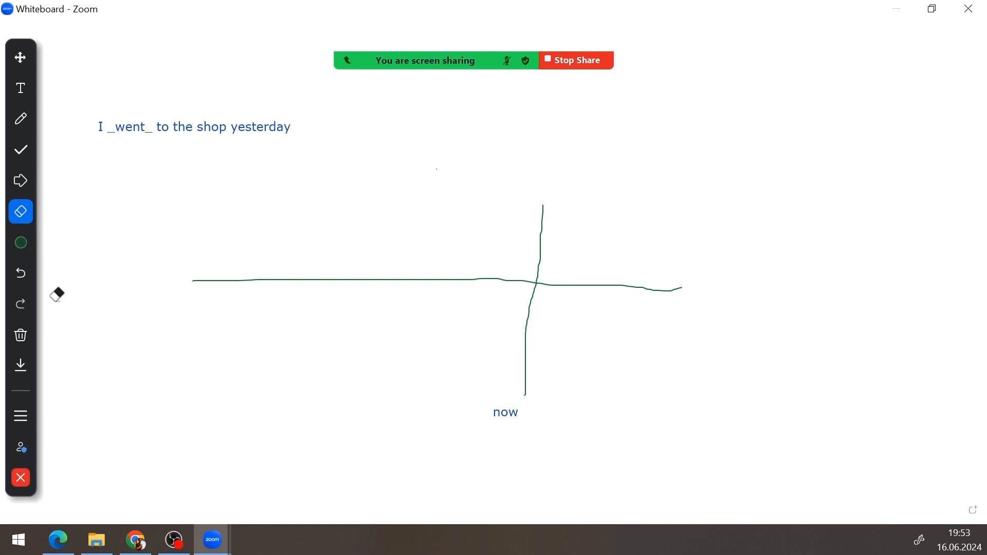
mouse_move(20, 272)
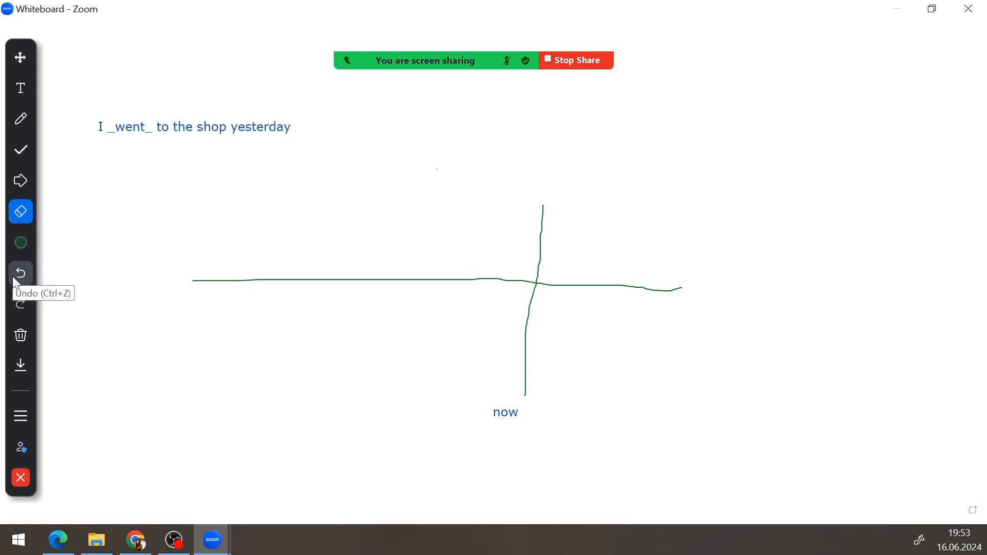
mouse_move(20, 304)
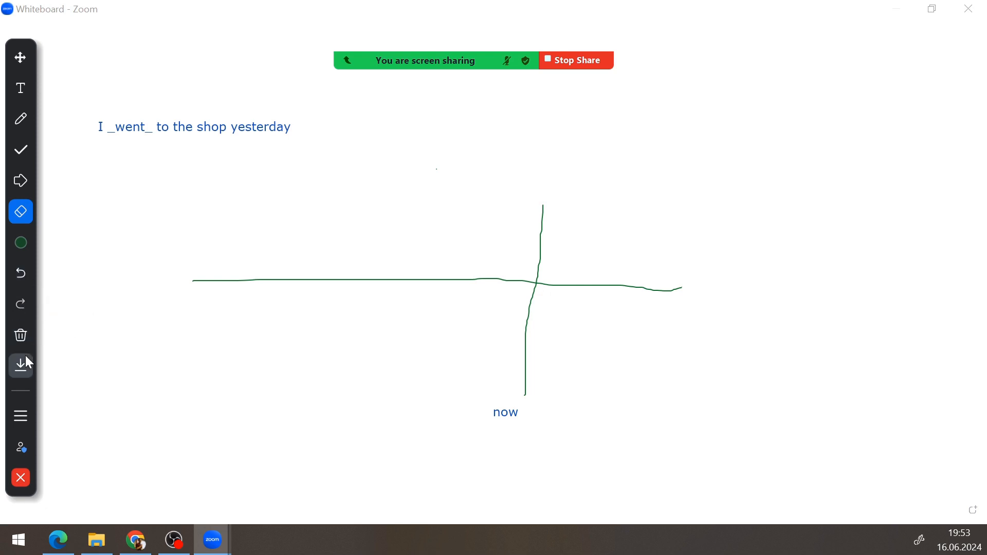
mouse_move(20, 335)
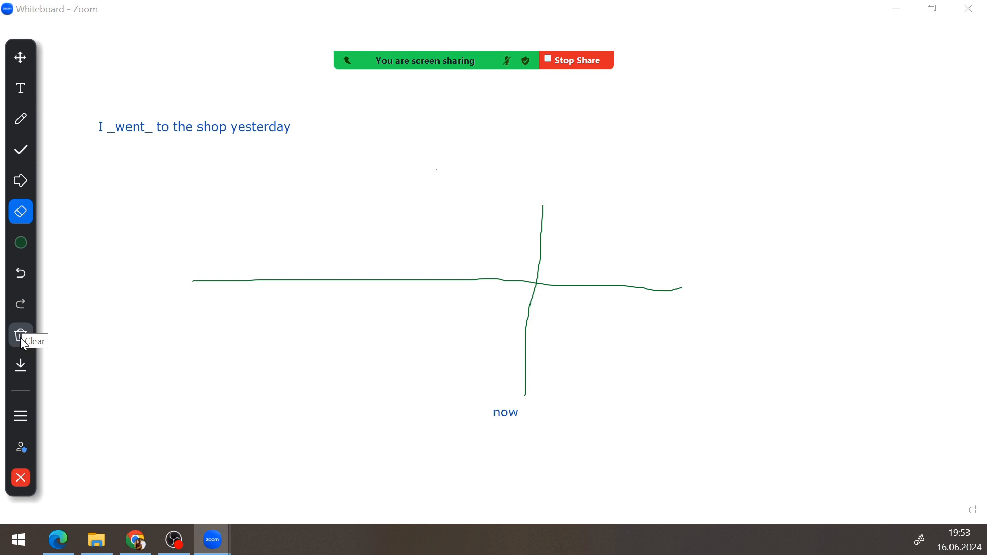
Step: Show the Clear All, My, and Viewers' Drawings options
click(19, 335)
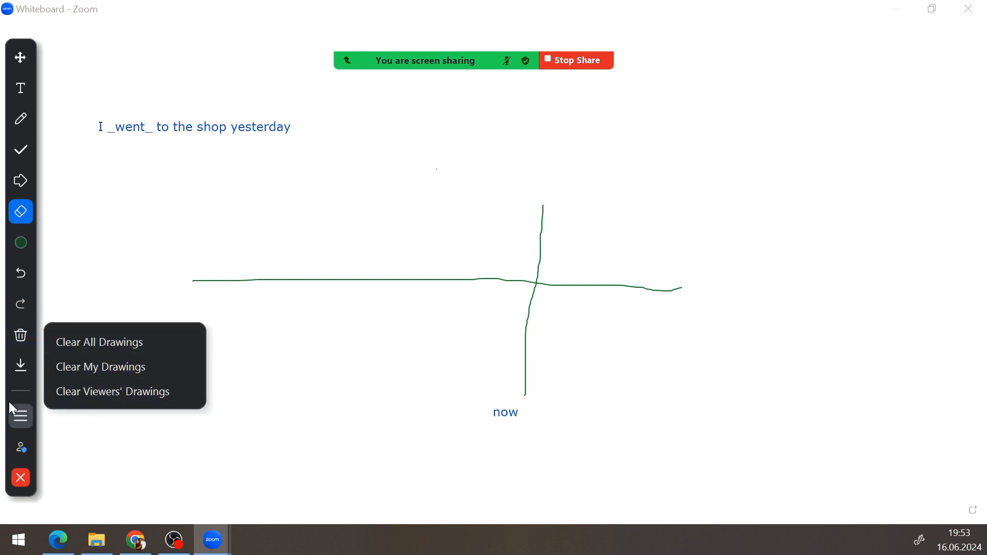
mouse_move(20, 366)
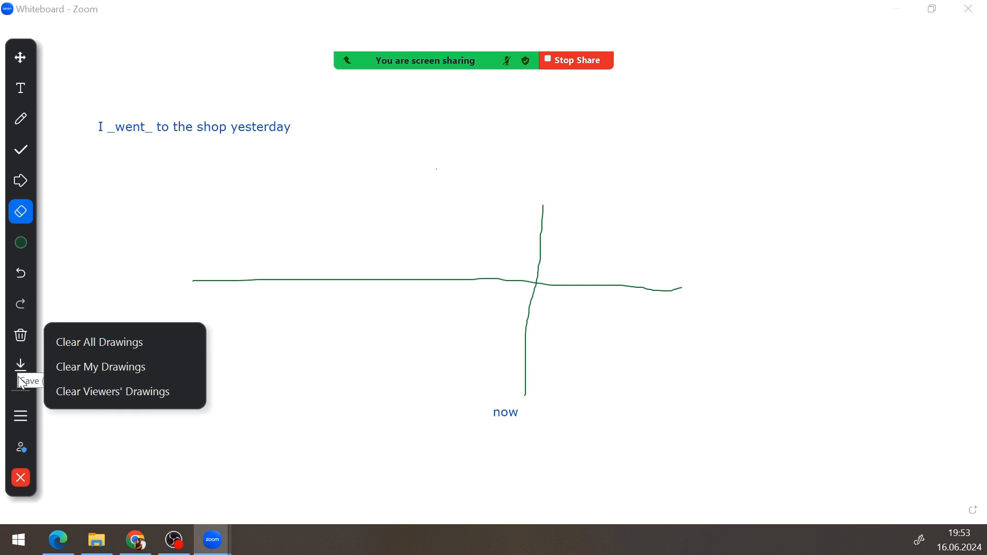
mouse_move(20, 416)
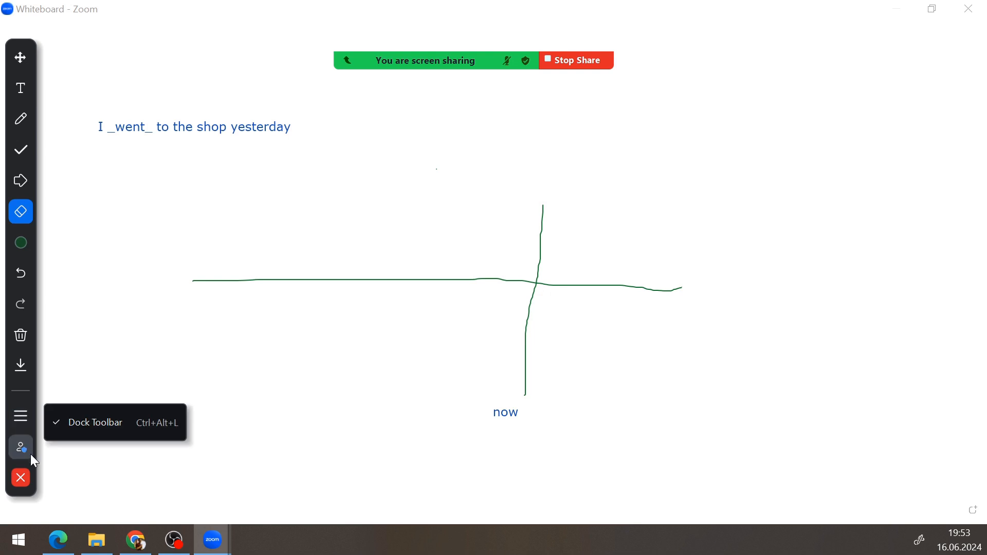
mouse_move(20, 448)
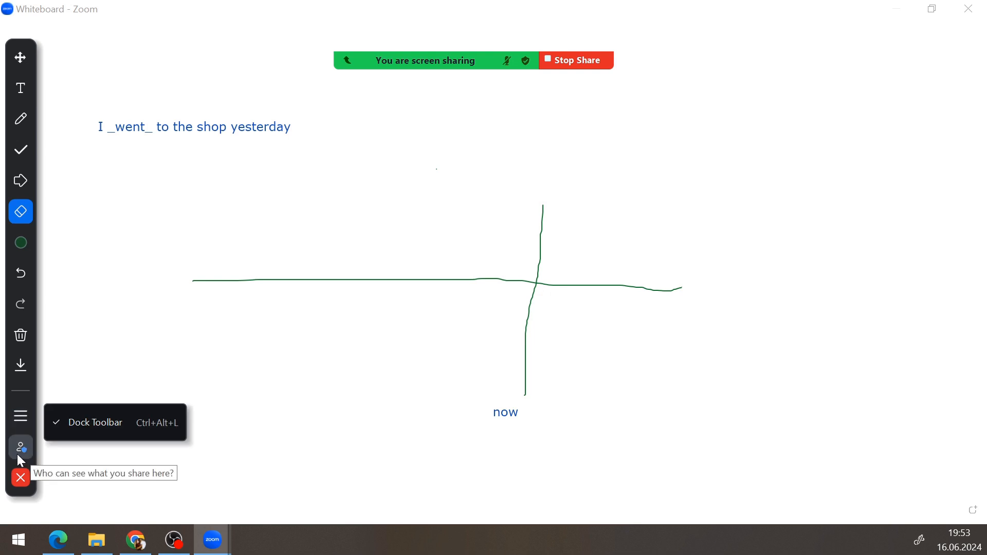
mouse_move(213, 326)
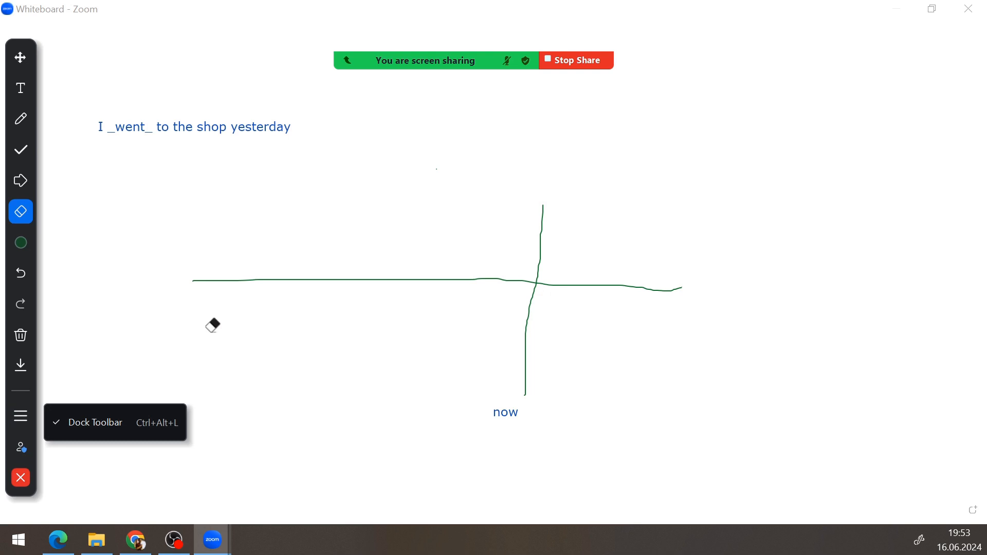
mouse_move(19, 57)
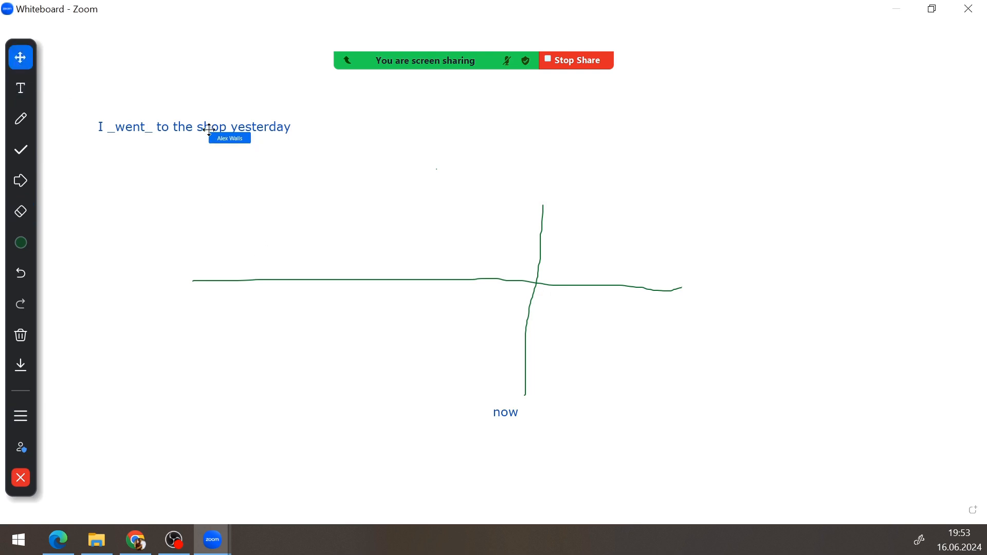
mouse_move(379, 316)
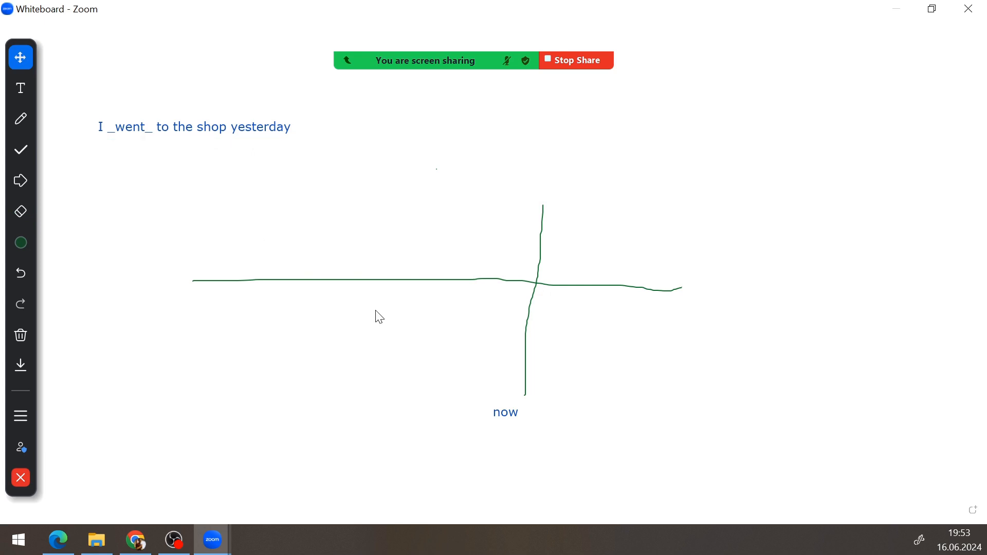
mouse_move(563, 114)
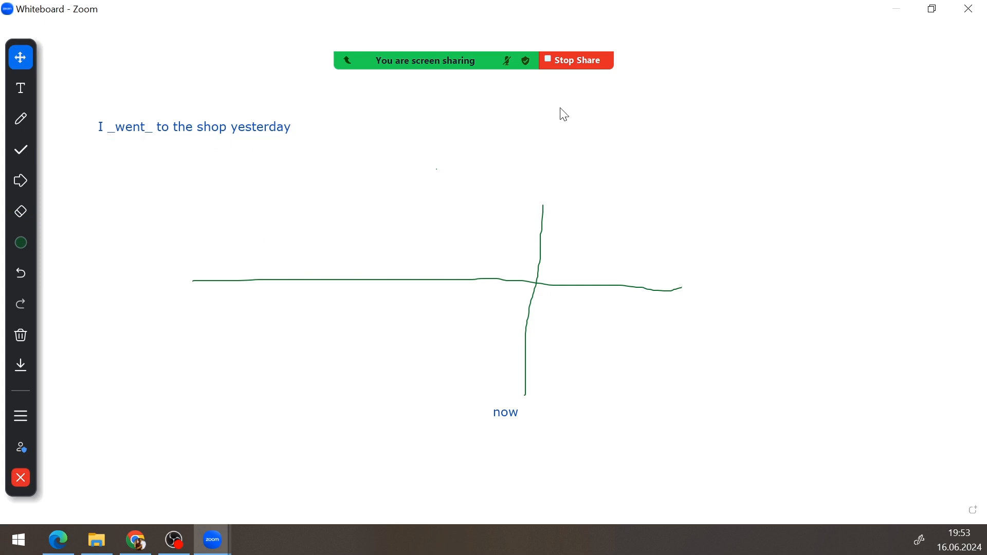